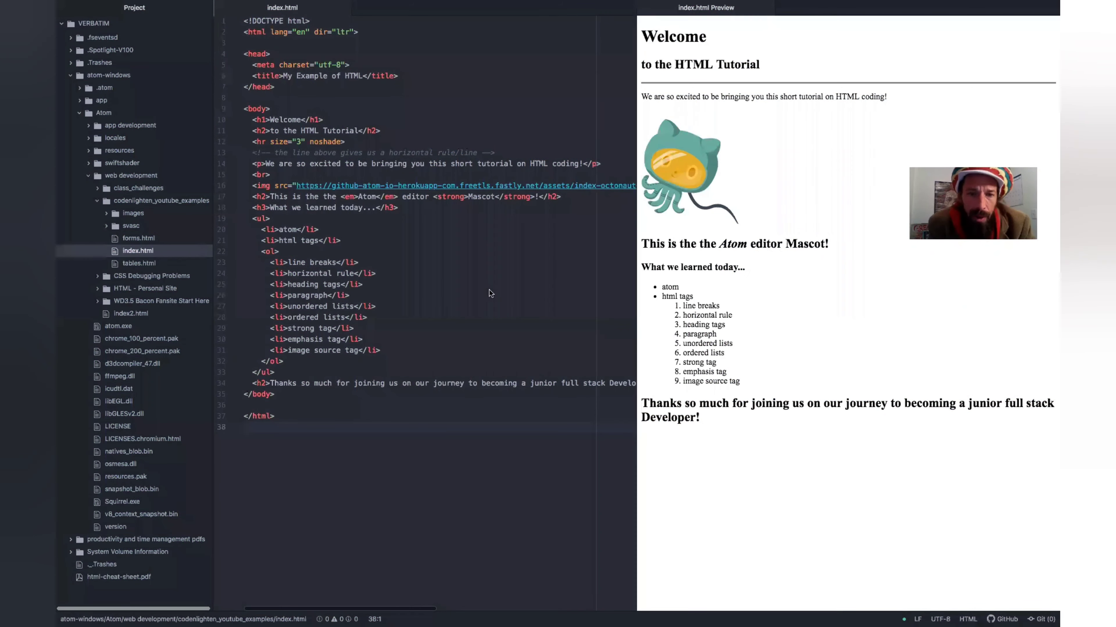
{"action": "mouse_move", "coordinate": [441, 71]}
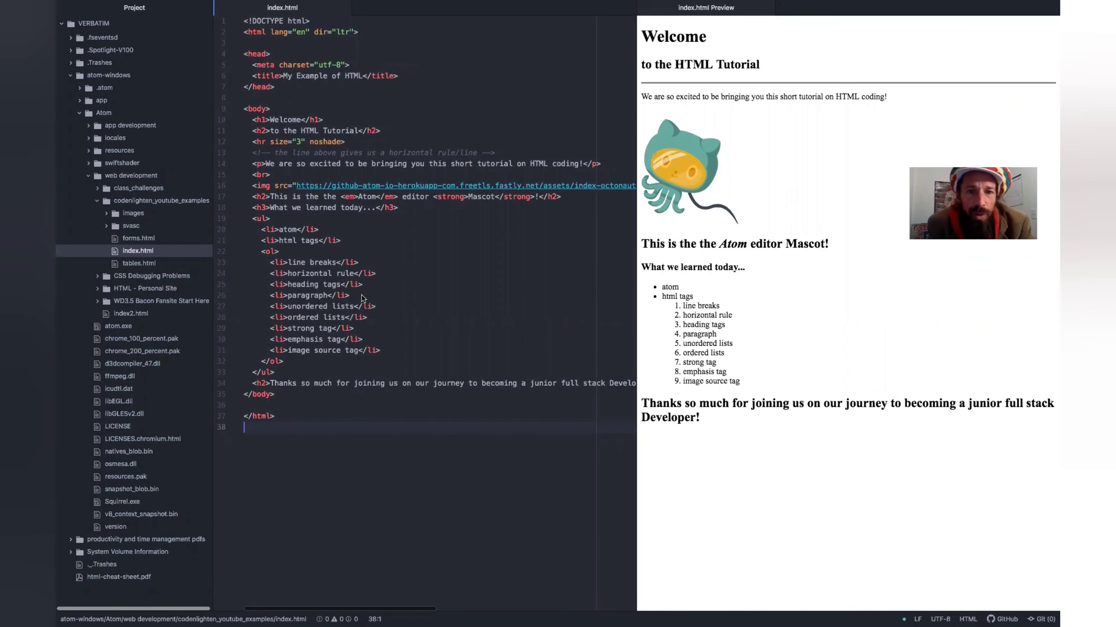
{"action": "mouse_move", "coordinate": [397, 317]}
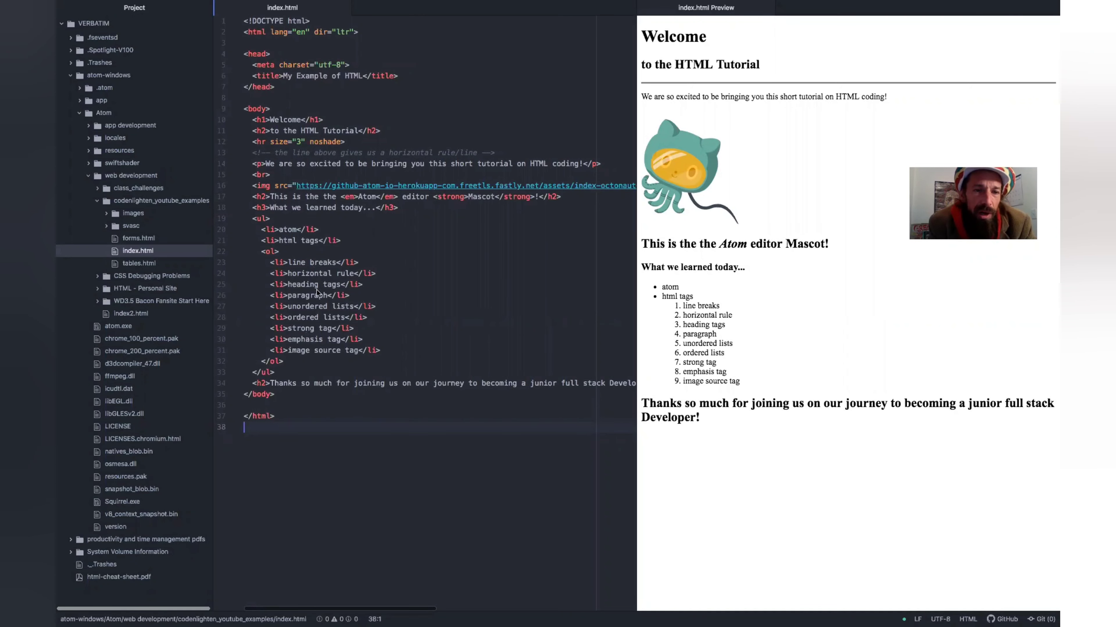
{"action": "mouse_move", "coordinate": [332, 50]}
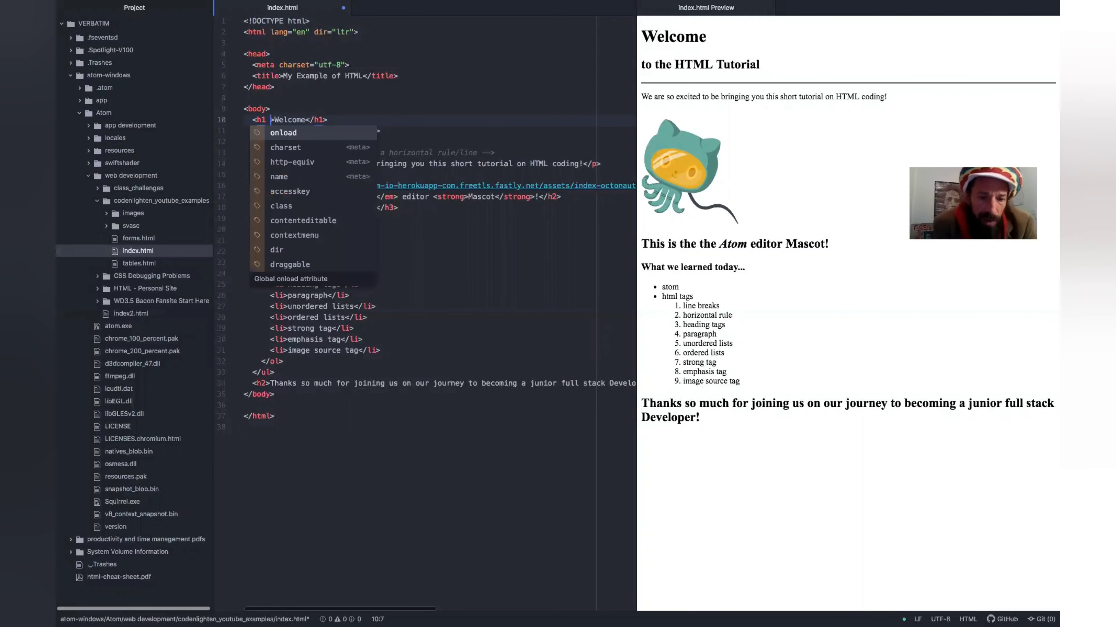
Give the Welcome h1 tag an inline style="color:blue" attribute.
{"action": "type", "text": "style"}
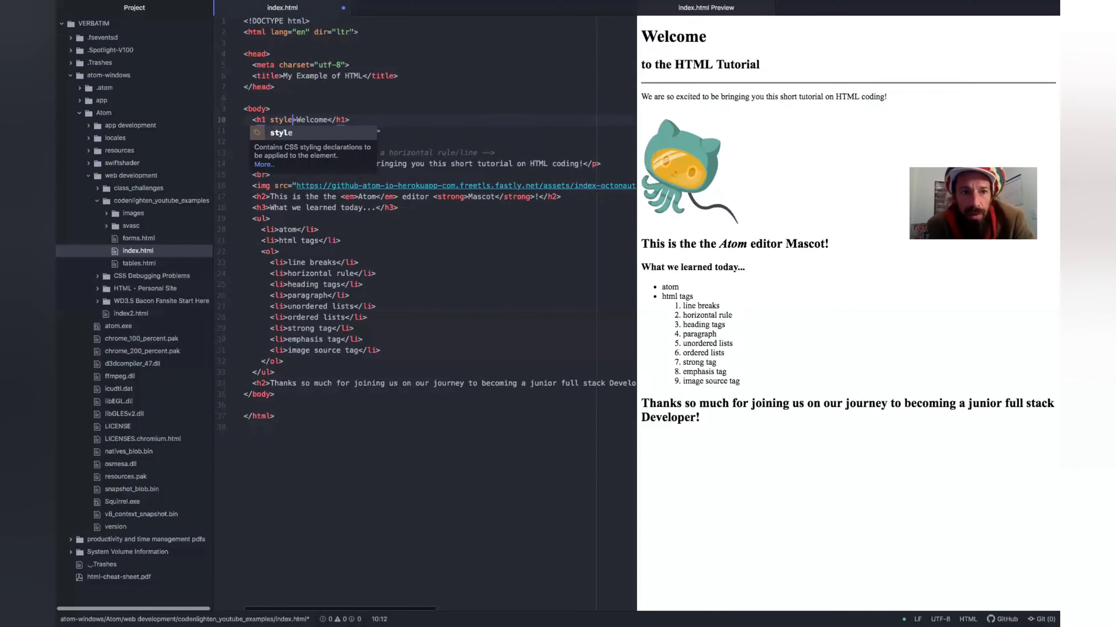
{"action": "type", "text": "=color:"}
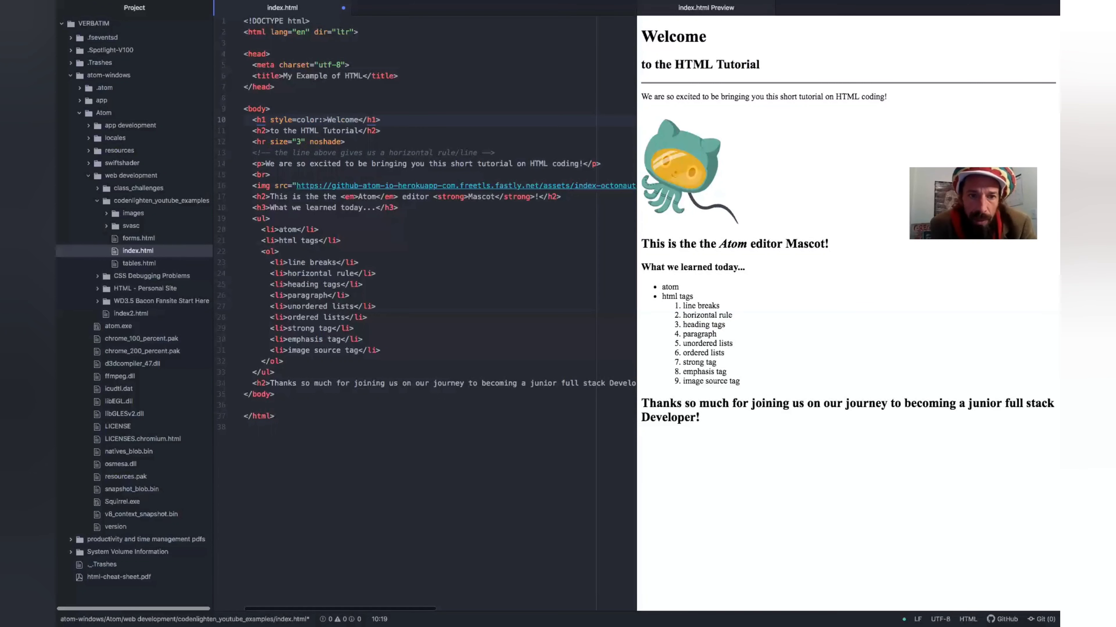
{"action": "type", "text": "blue"}
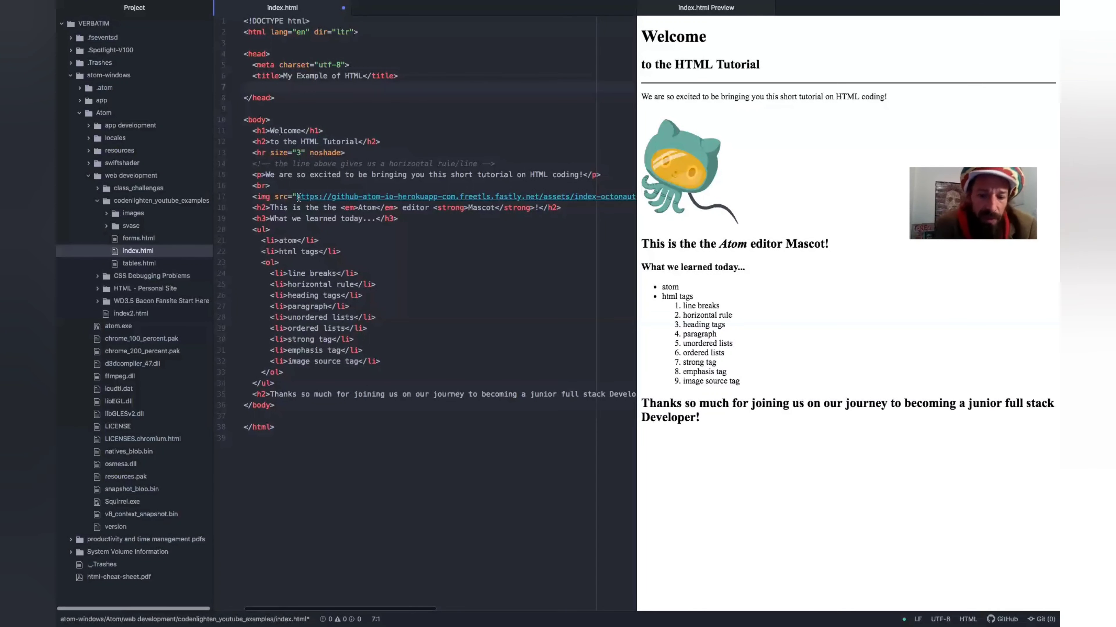
Write a <style> block in the head with the rule h1 {color:blue;}, braces tidied on their own lines.
{"action": "left_click", "coordinate": [246, 86]}
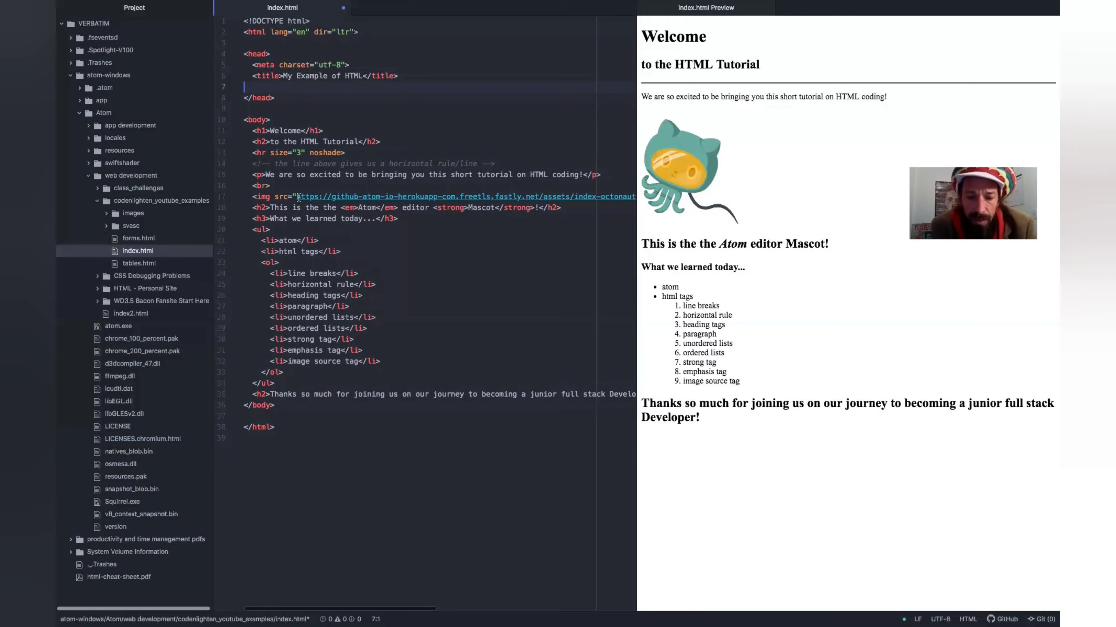
{"action": "type", "text": "<style></style>"}
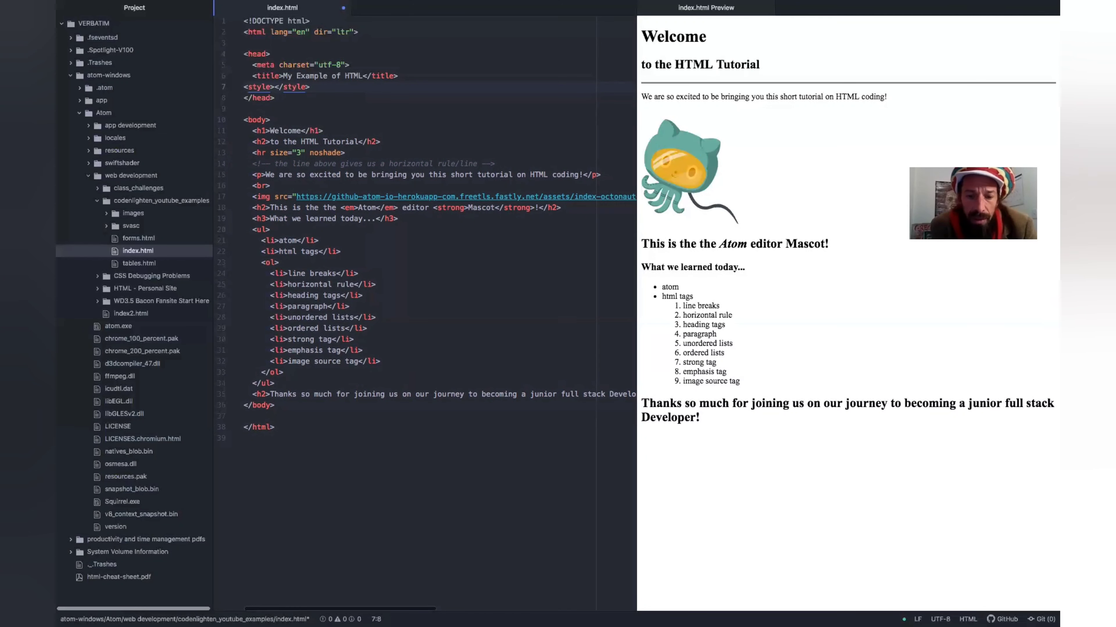
{"action": "type", "text": "h1 {"}
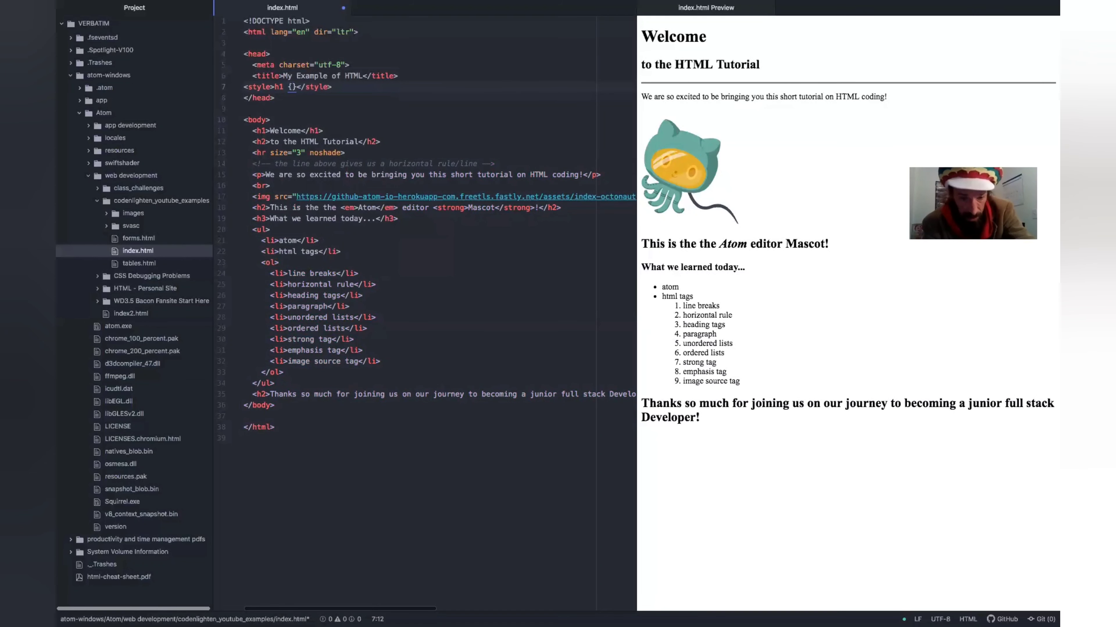
{"action": "type", "text": "color:blue;"}
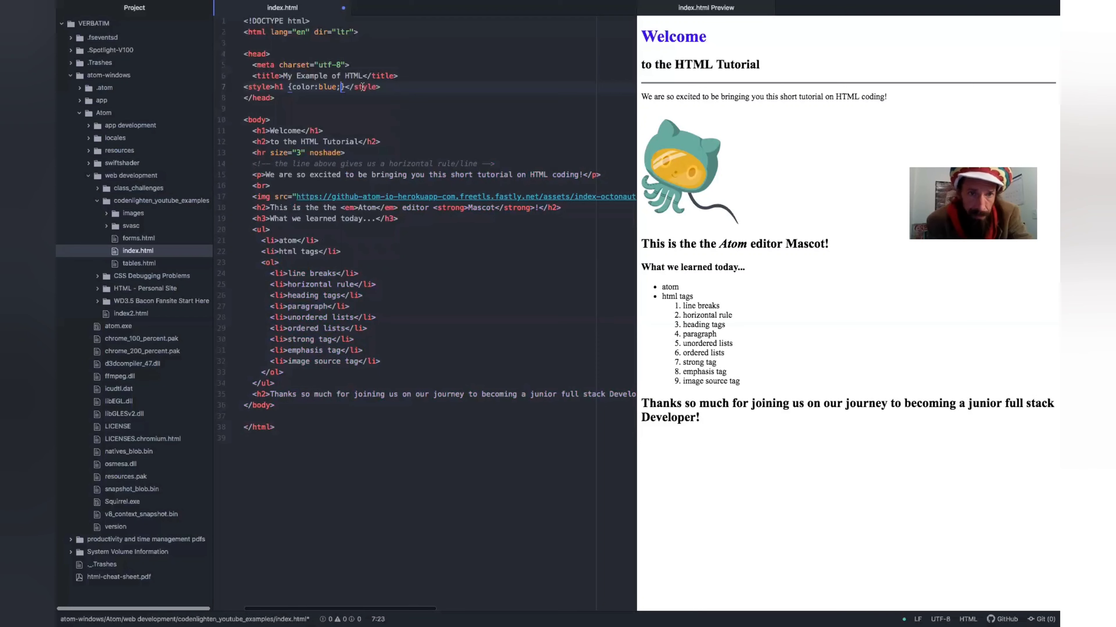
{"action": "key", "text": "Return"}
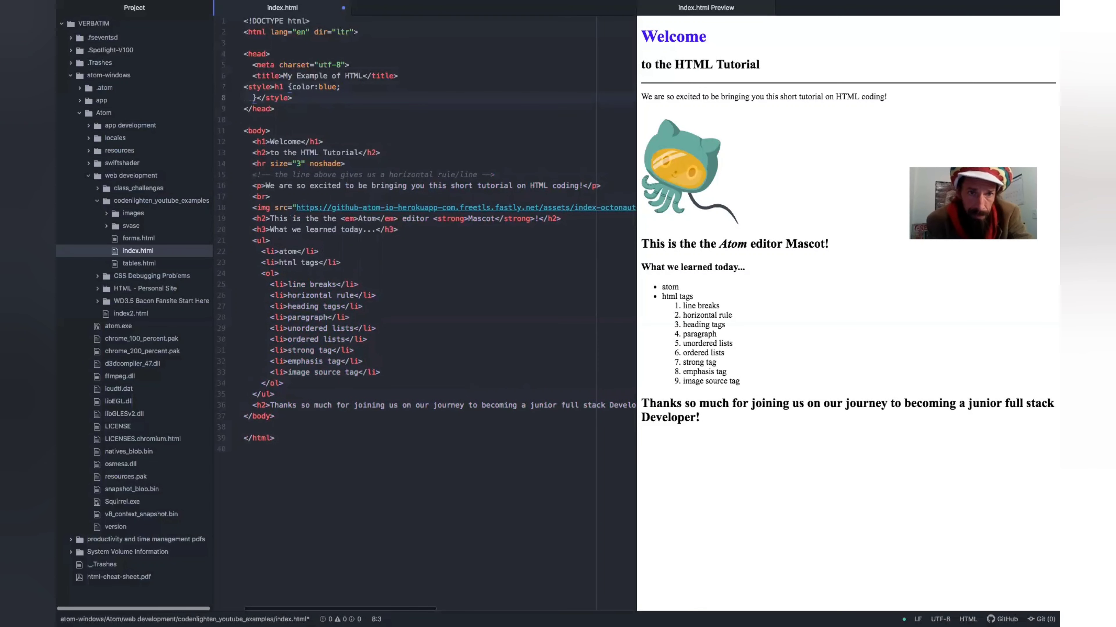
{"action": "left_click", "coordinate": [279, 87]}
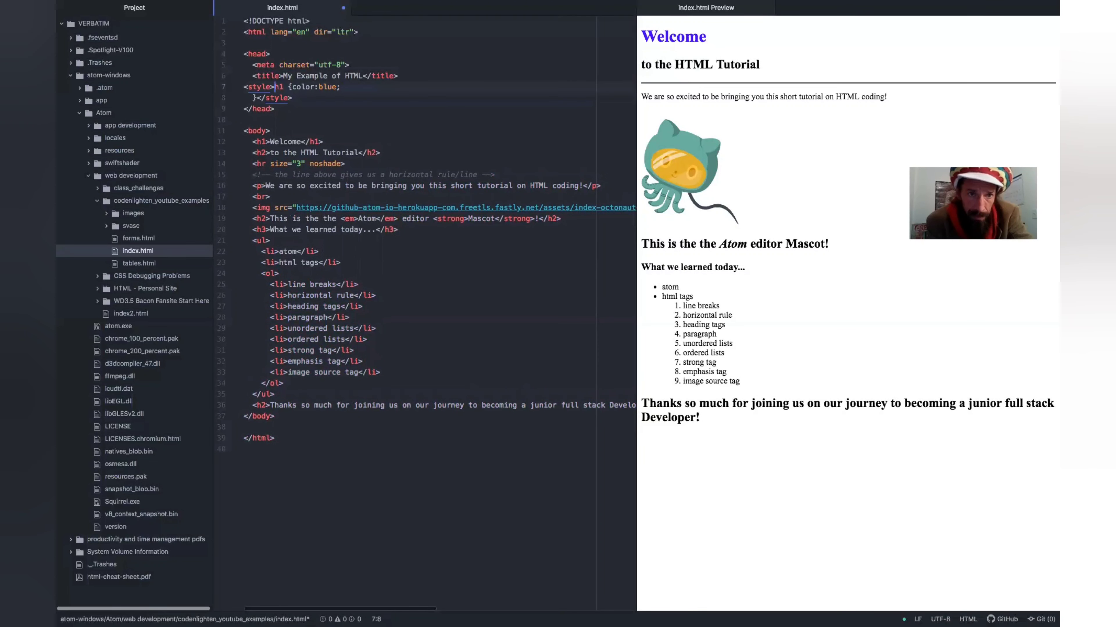
{"action": "type", "text": "{"}
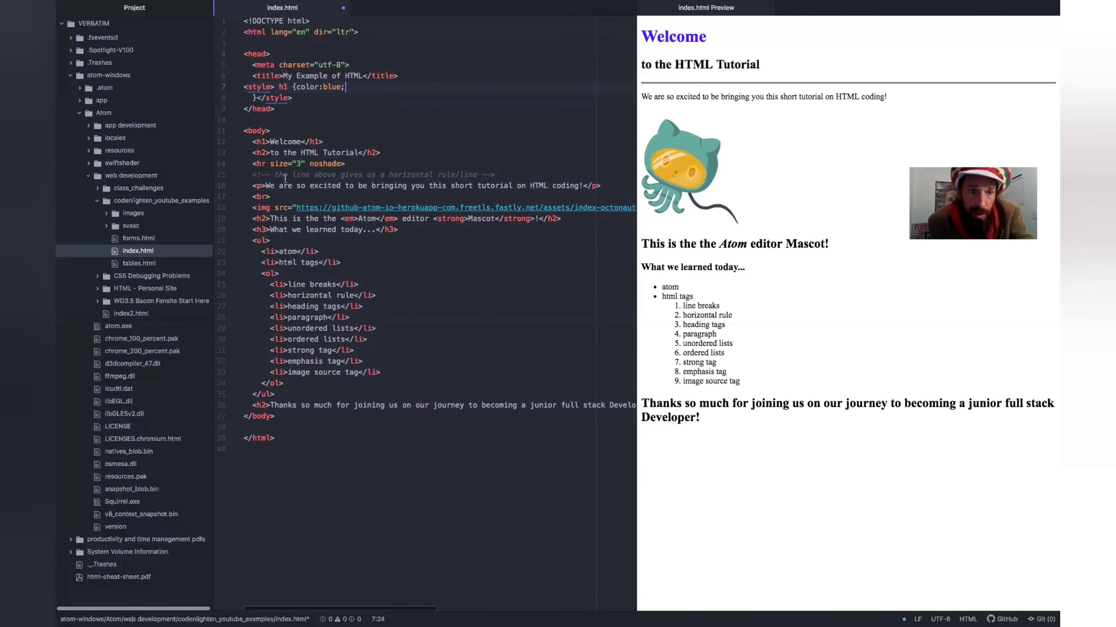
{"action": "mouse_move", "coordinate": [396, 367]}
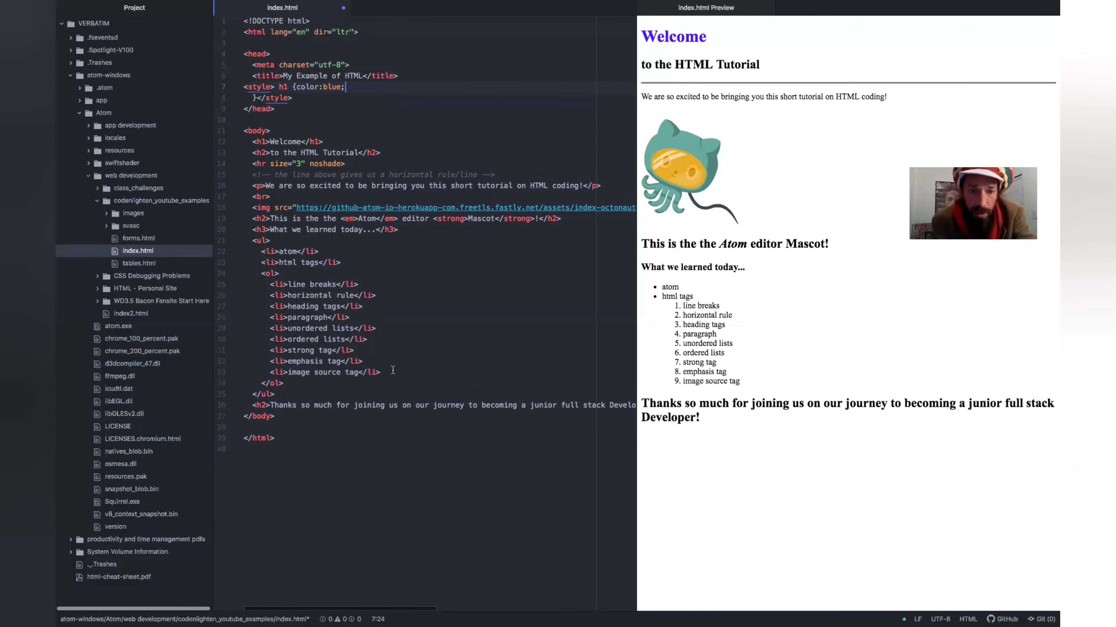
Insert a new <h1>You guys rock!</h1> heading on a fresh line after the closing </ul>.
{"action": "key", "text": "enter"}
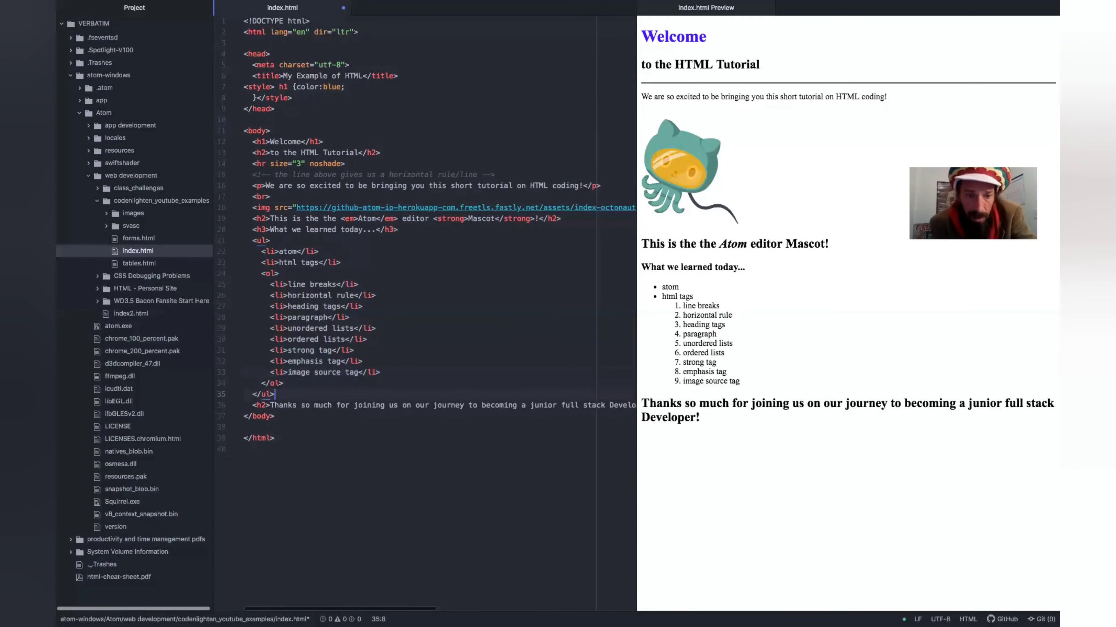
{"action": "key", "text": "enter"}
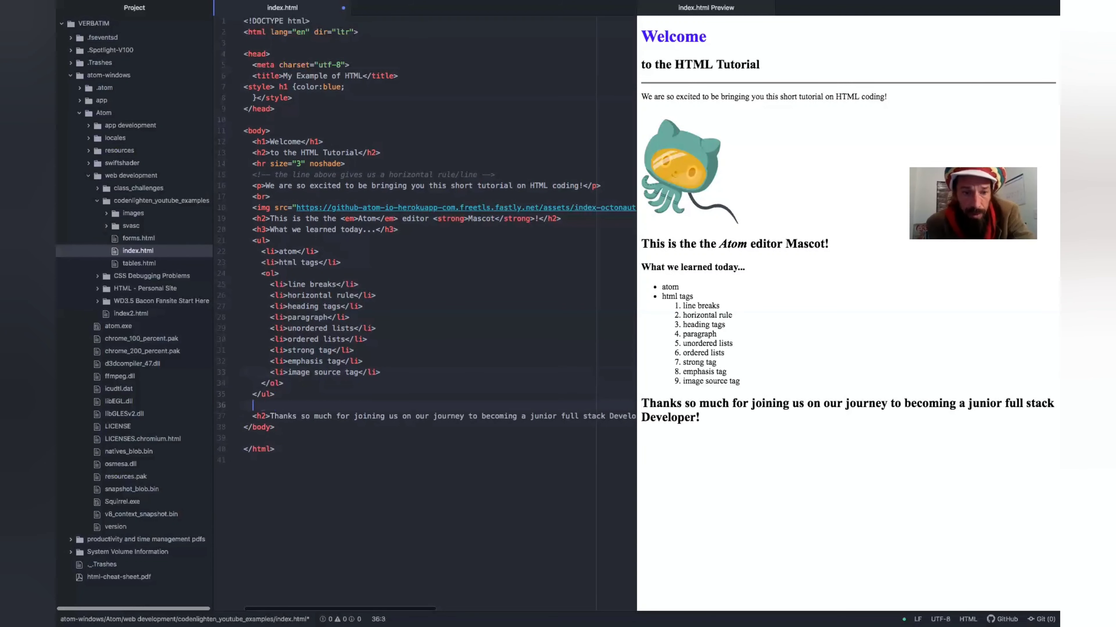
{"action": "type", "text": "<h1></h1>"}
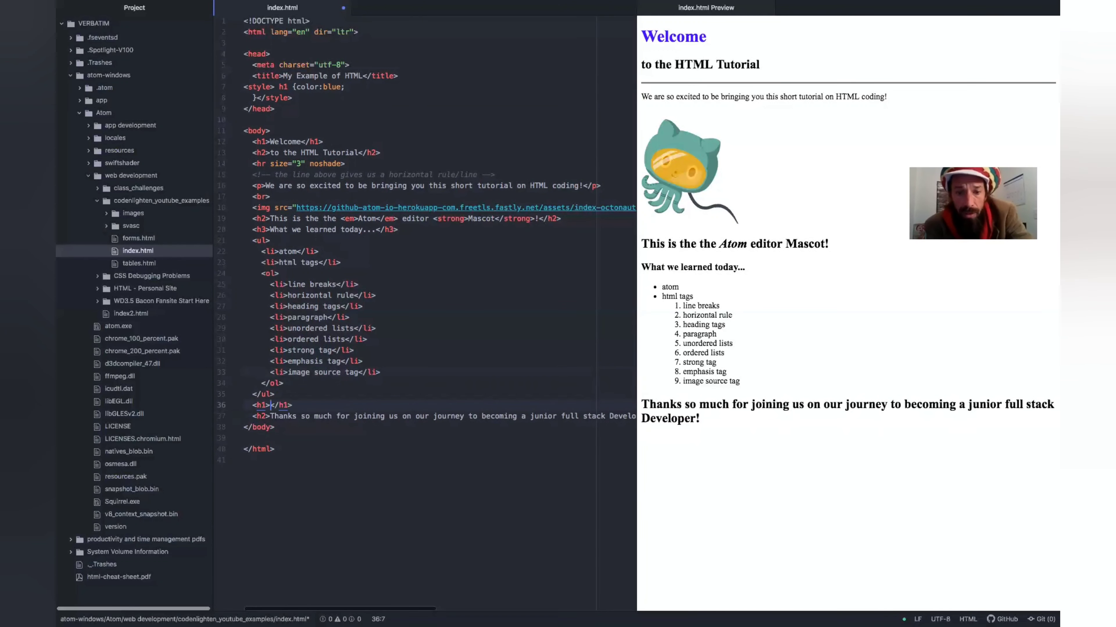
{"action": "type", "text": "You guys rock!"}
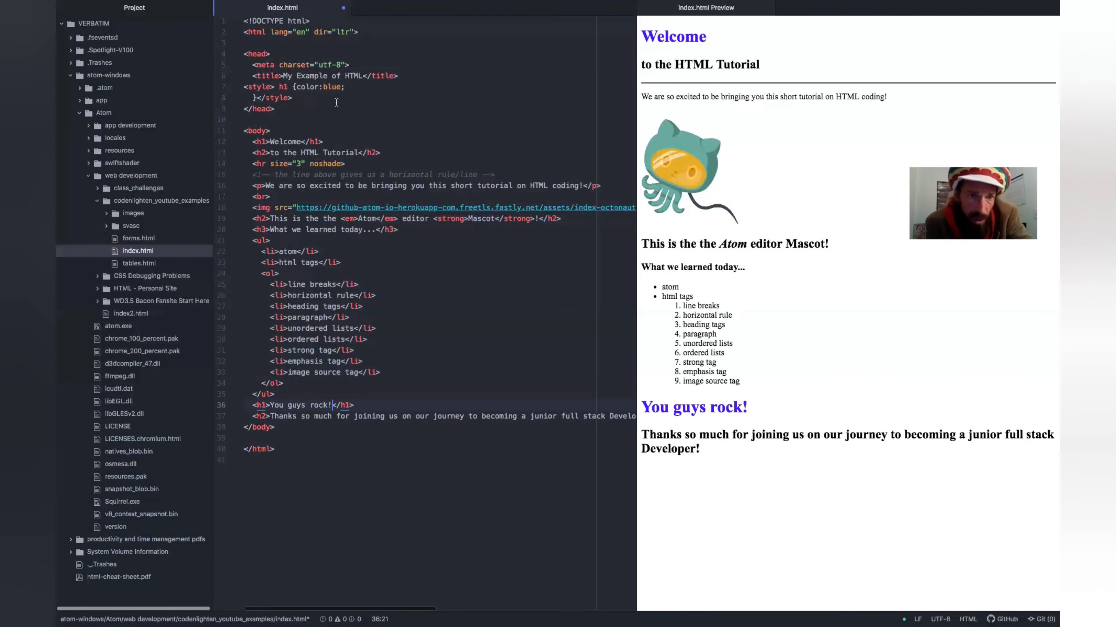
{"action": "mouse_move", "coordinate": [470, 137]}
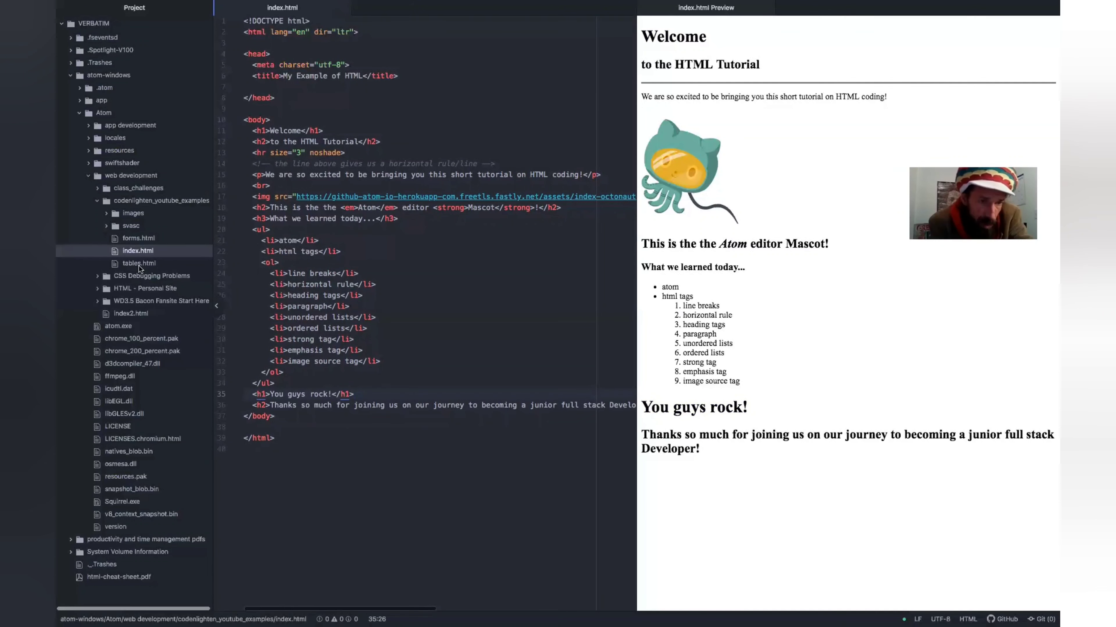
Create a css folder inside the codenlighten_youtube_examples project and select it.
{"action": "left_click", "coordinate": [138, 251]}
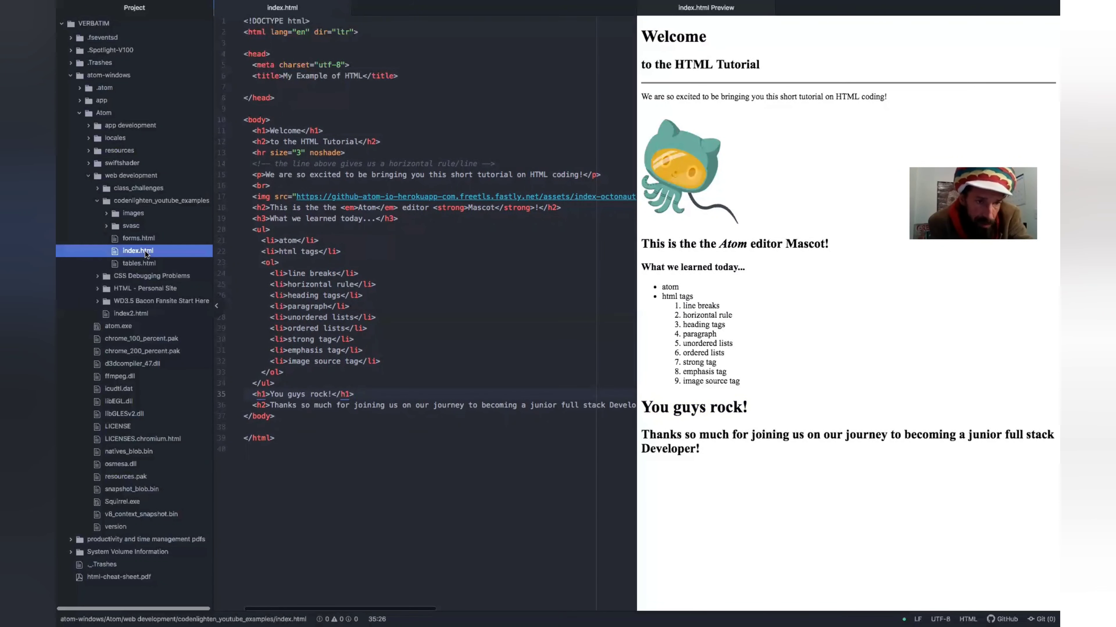
{"action": "mouse_move", "coordinate": [146, 235]}
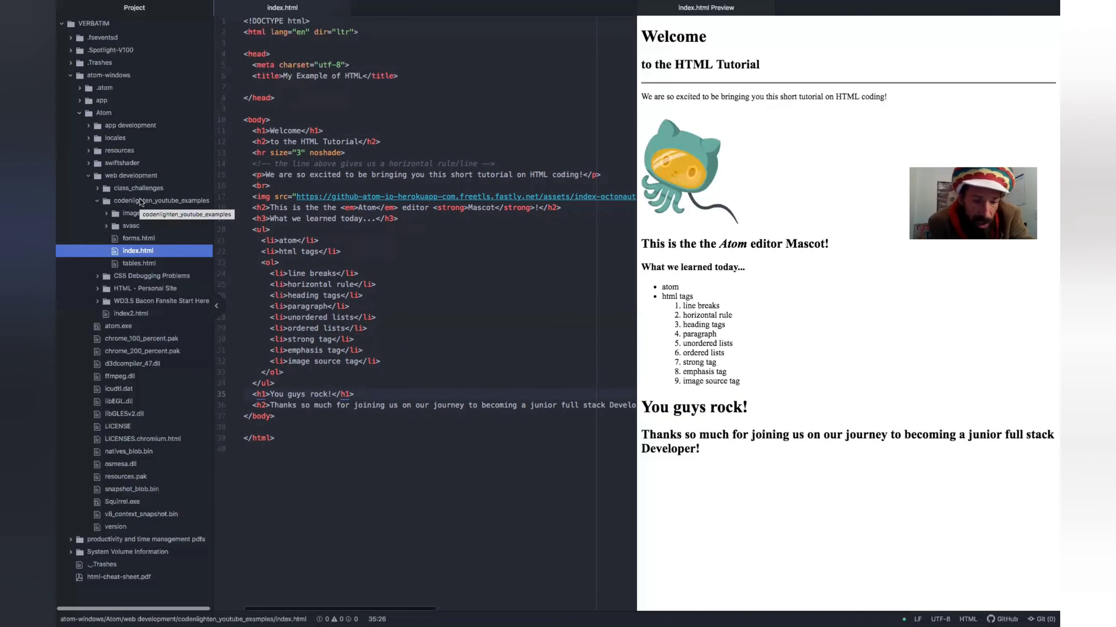
{"action": "right_click", "coordinate": [128, 200]}
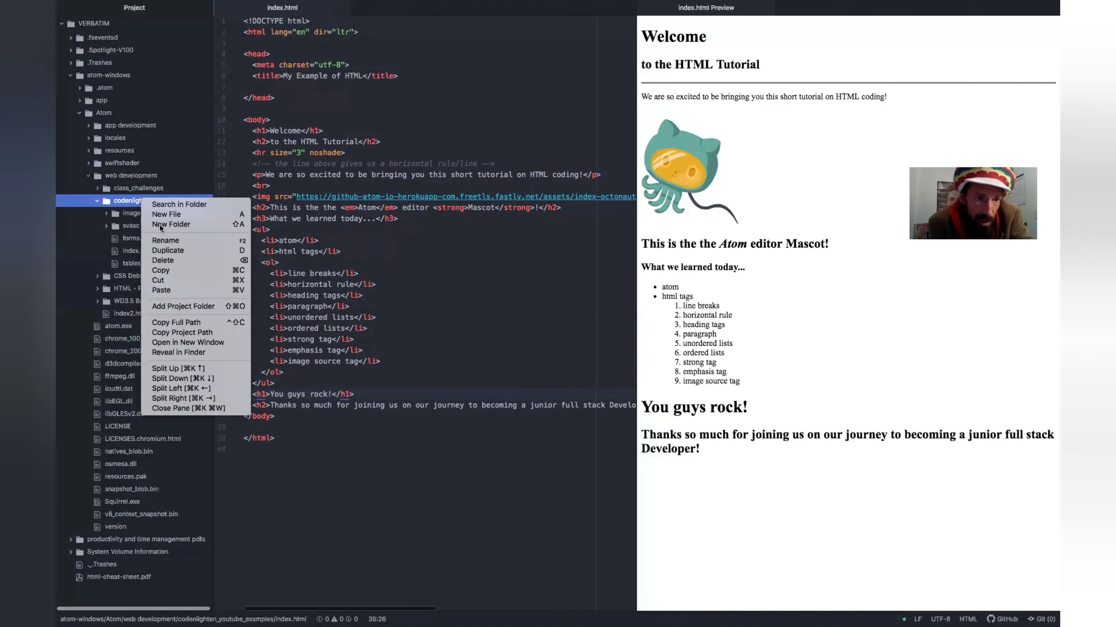
{"action": "left_click", "coordinate": [171, 224]}
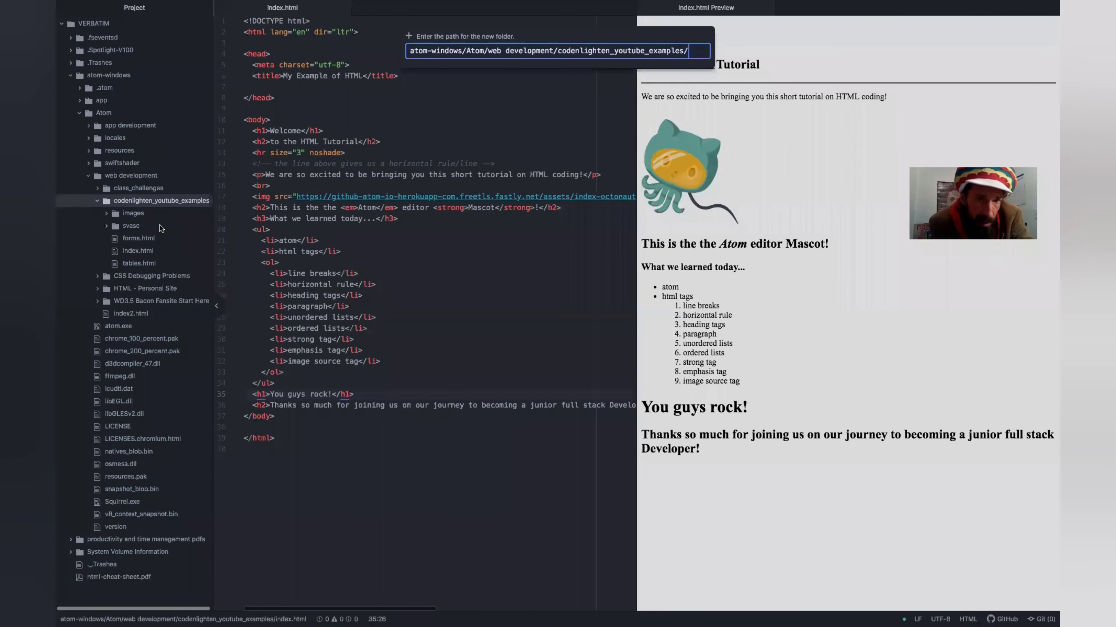
{"action": "key", "text": "Return"}
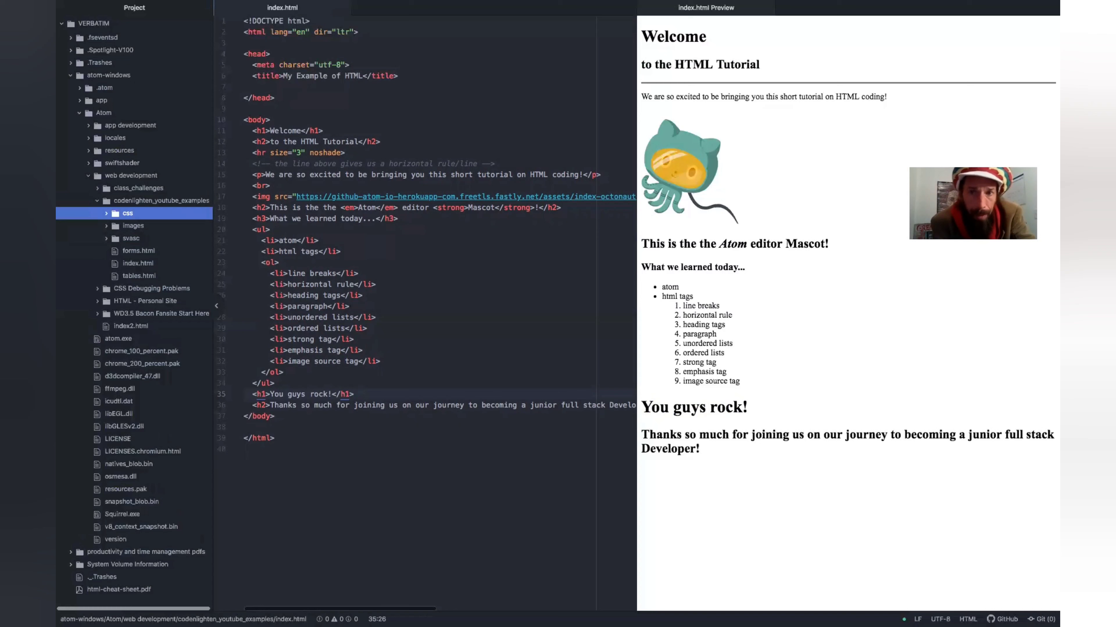
{"action": "left_click", "coordinate": [126, 213]}
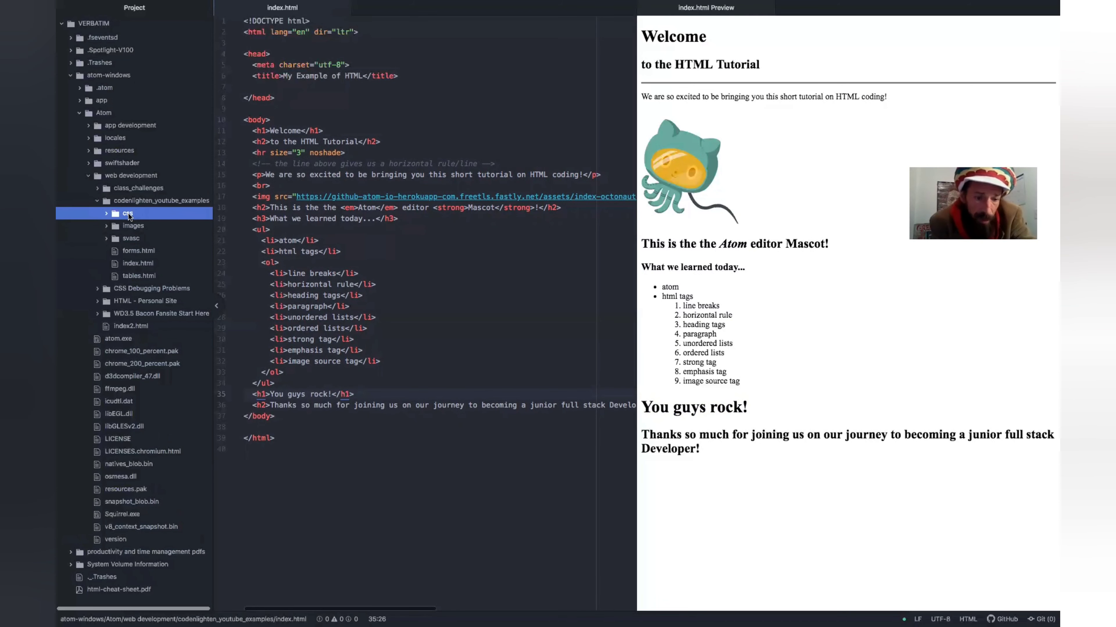
{"action": "right_click", "coordinate": [128, 214]}
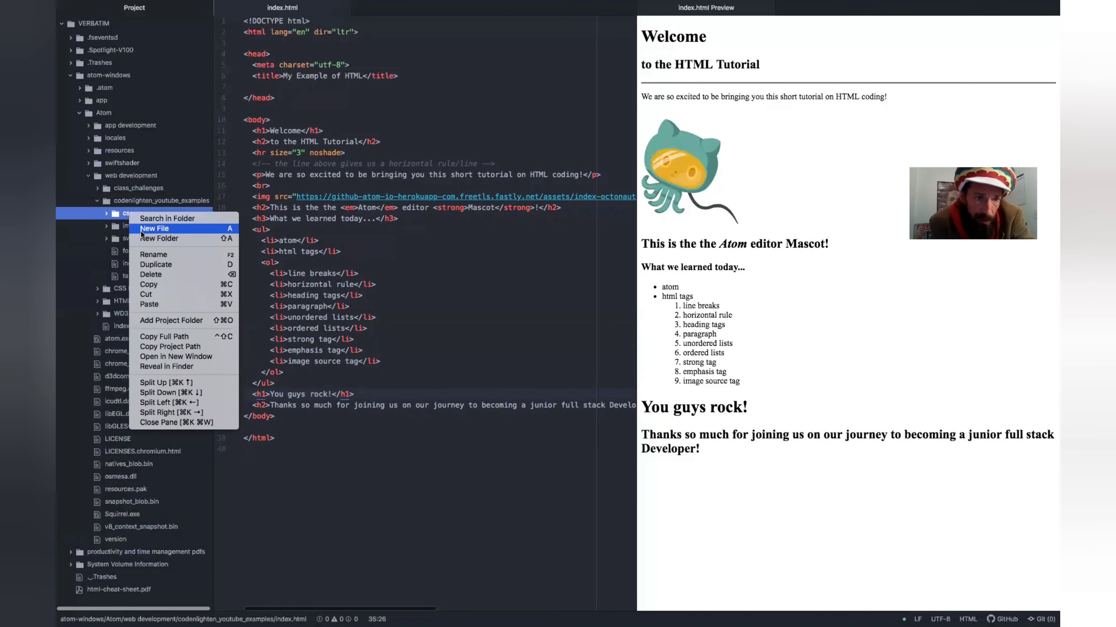
Create a new styles.css file inside the css folder and have it open for editing.
{"action": "left_click", "coordinate": [155, 228]}
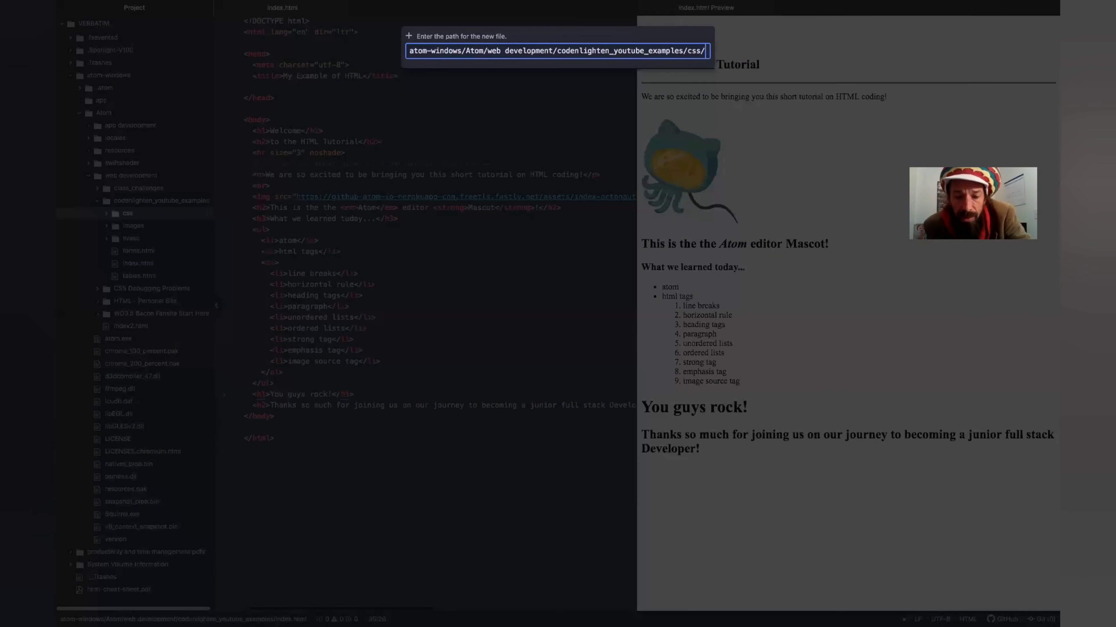
{"action": "type", "text": "style"}
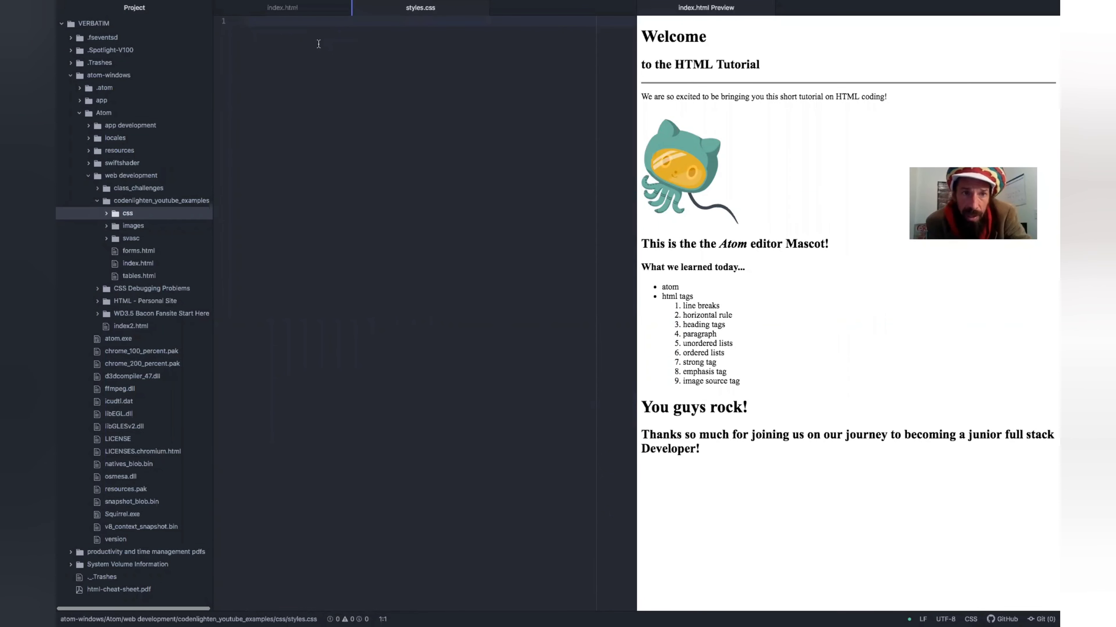
Write an h1 {color:blue;} rule and a body {background-color: purple;} rule in styles.css.
{"action": "type", "text": "<style> h1 {color:blue;"}
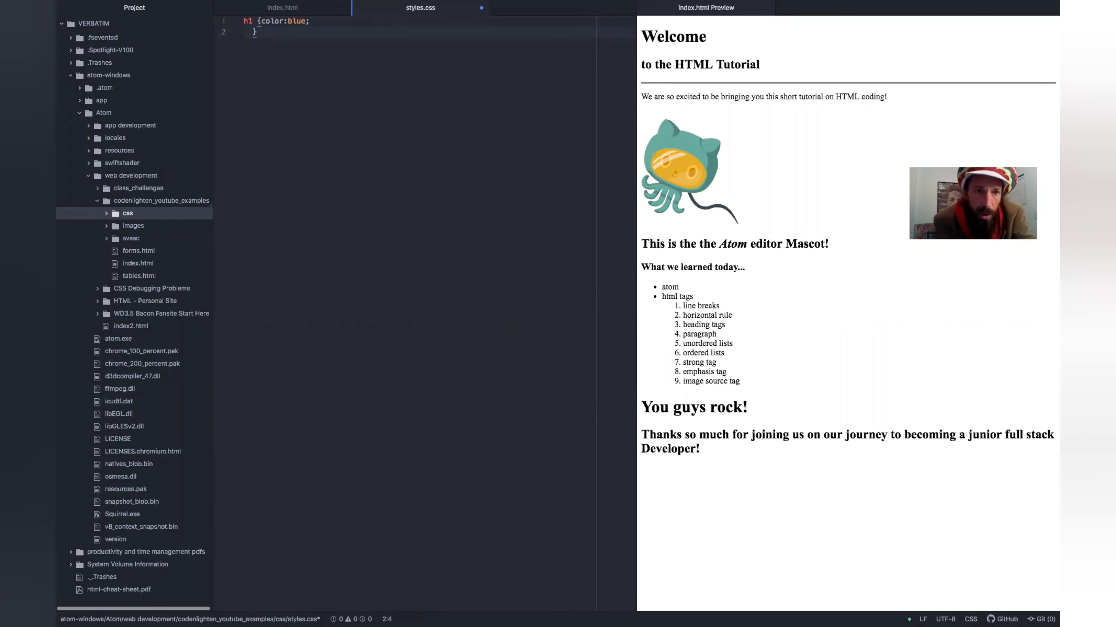
{"action": "key", "text": "Return"}
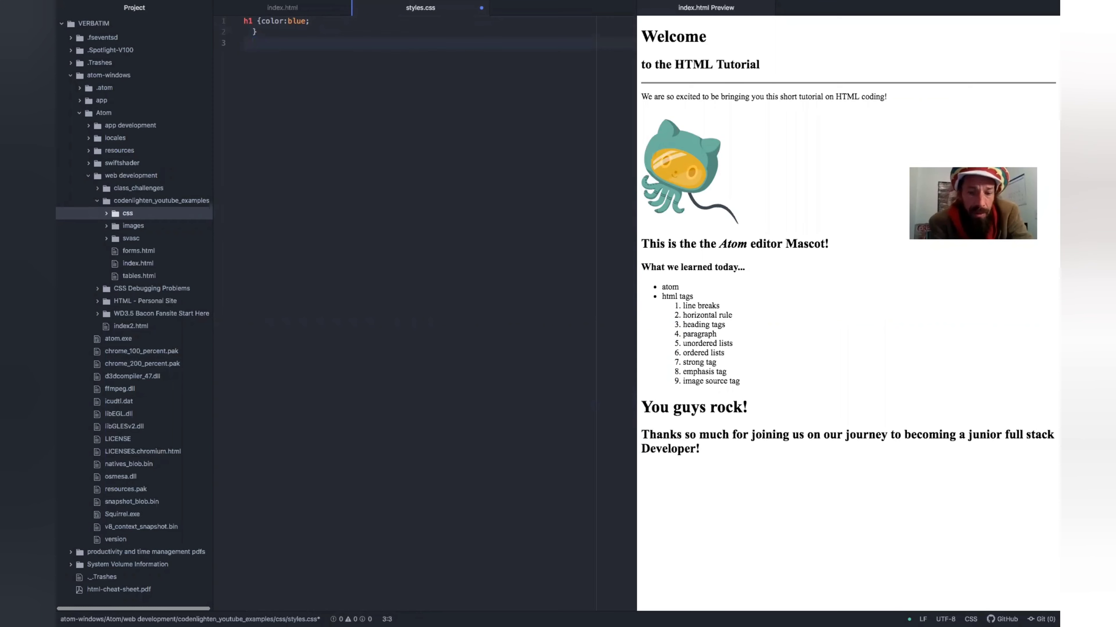
{"action": "type", "text": "body"}
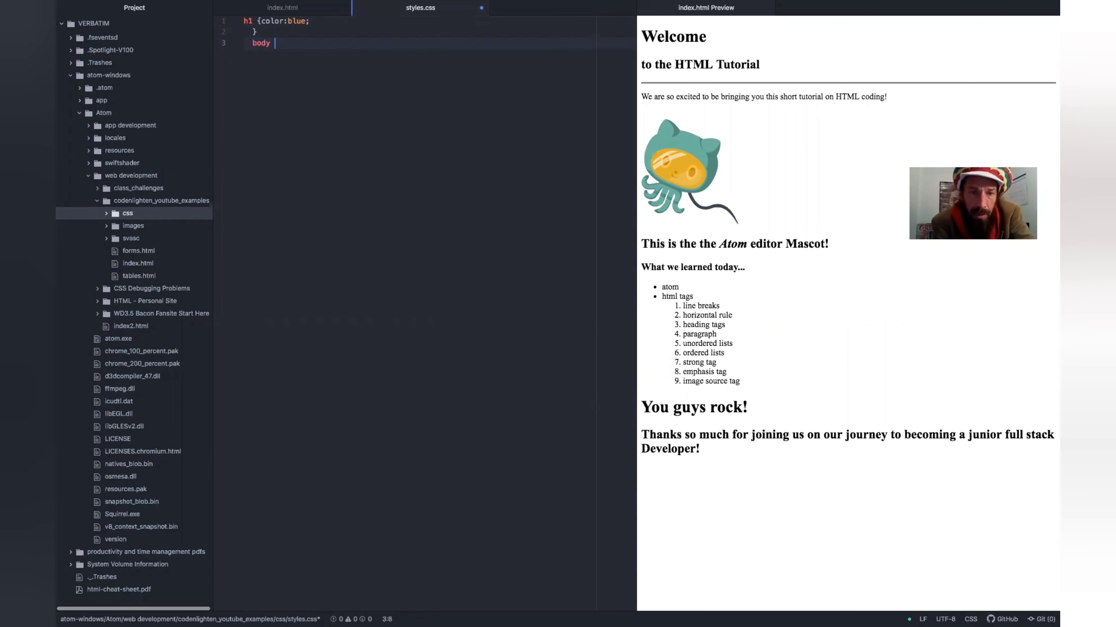
{"action": "type", "text": "{}"}
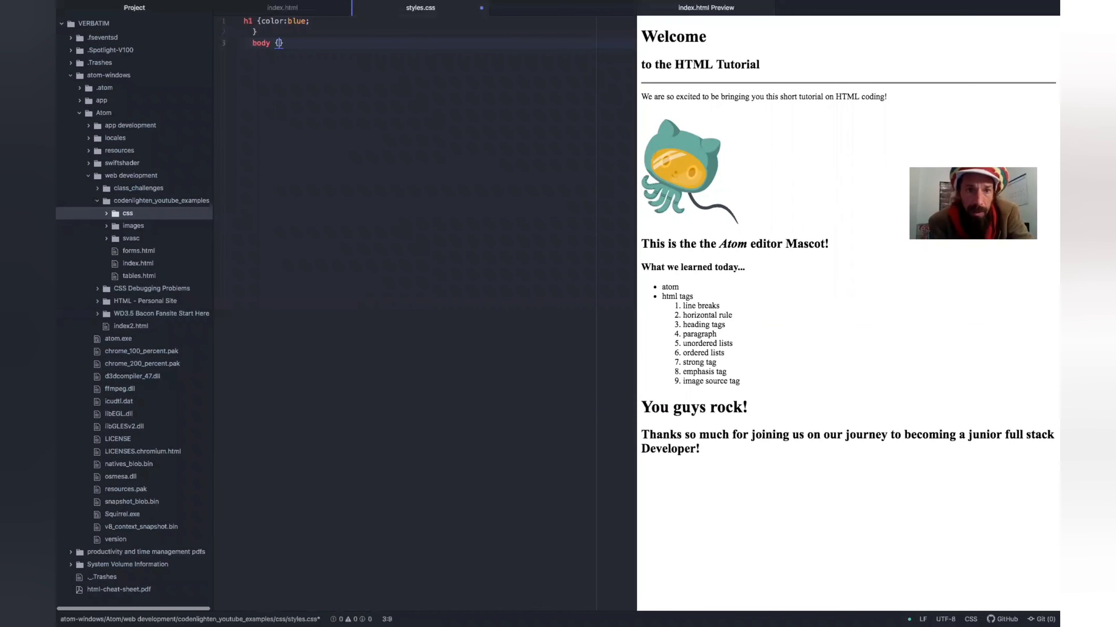
{"action": "type", "text": "background-color: purple"}
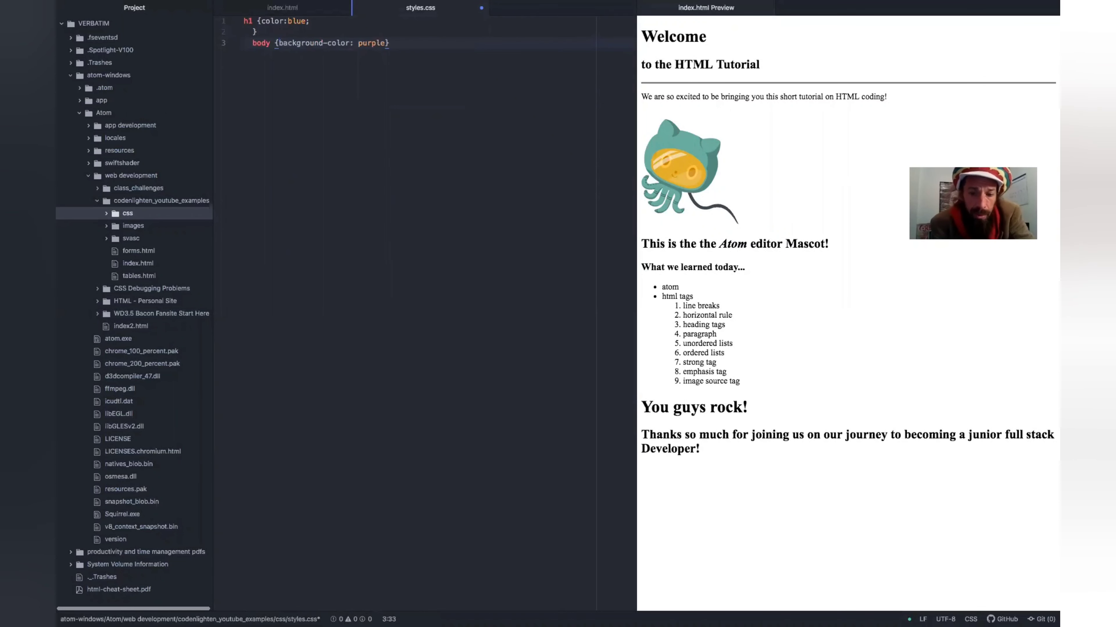
{"action": "type", "text": ";"}
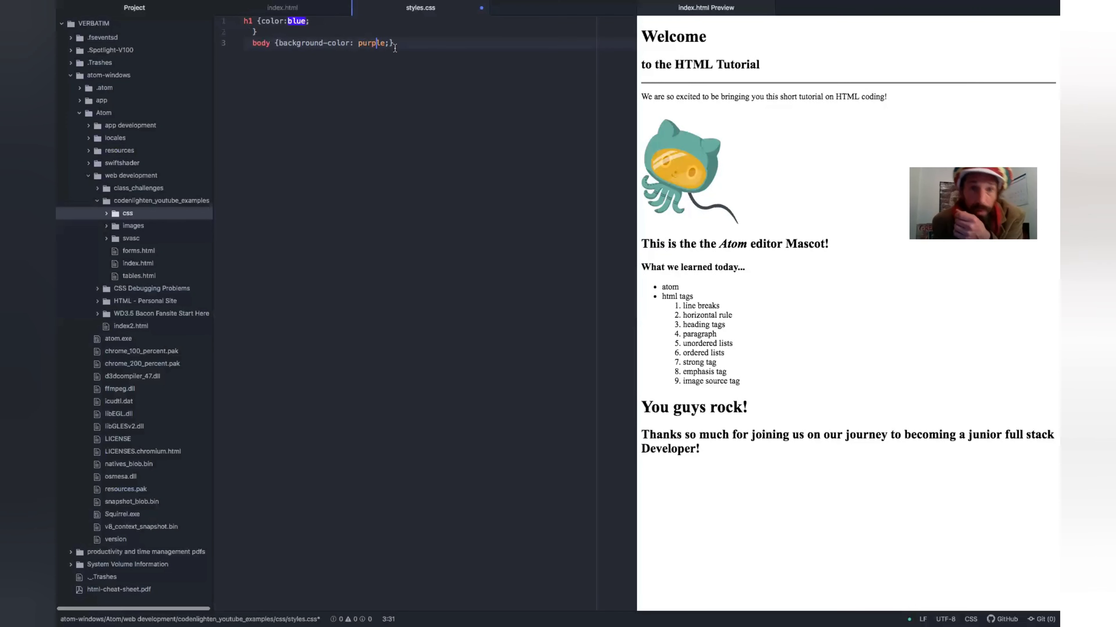
{"action": "mouse_move", "coordinate": [355, 94]}
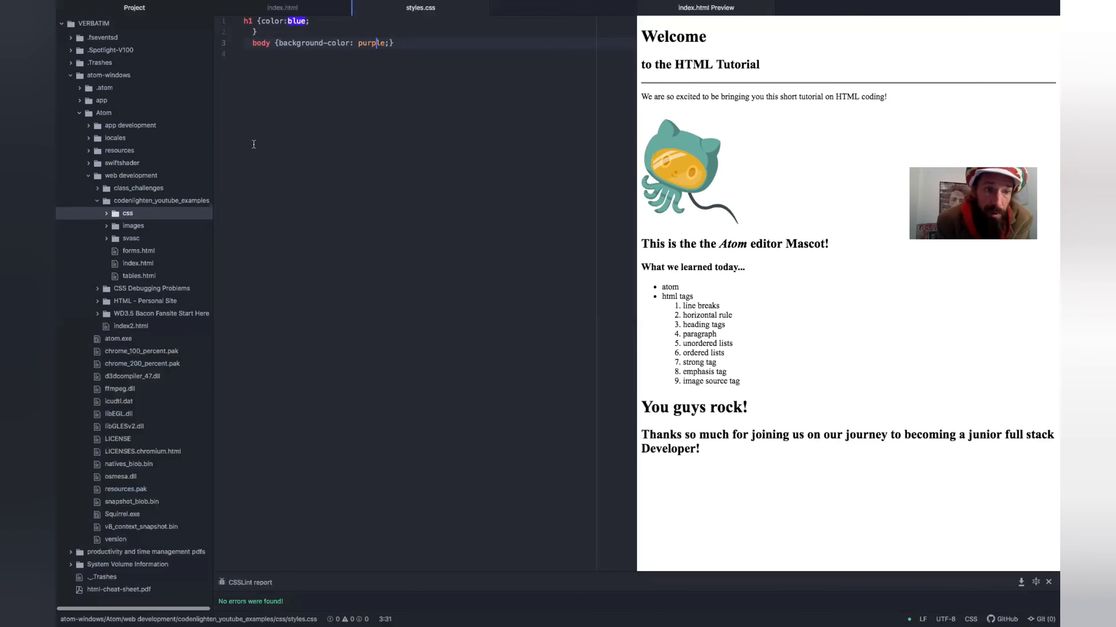
Add <link rel="stylesheet" href="css/styles.css"> to index.html's head, correcting the file path.
{"action": "left_click", "coordinate": [137, 263]}
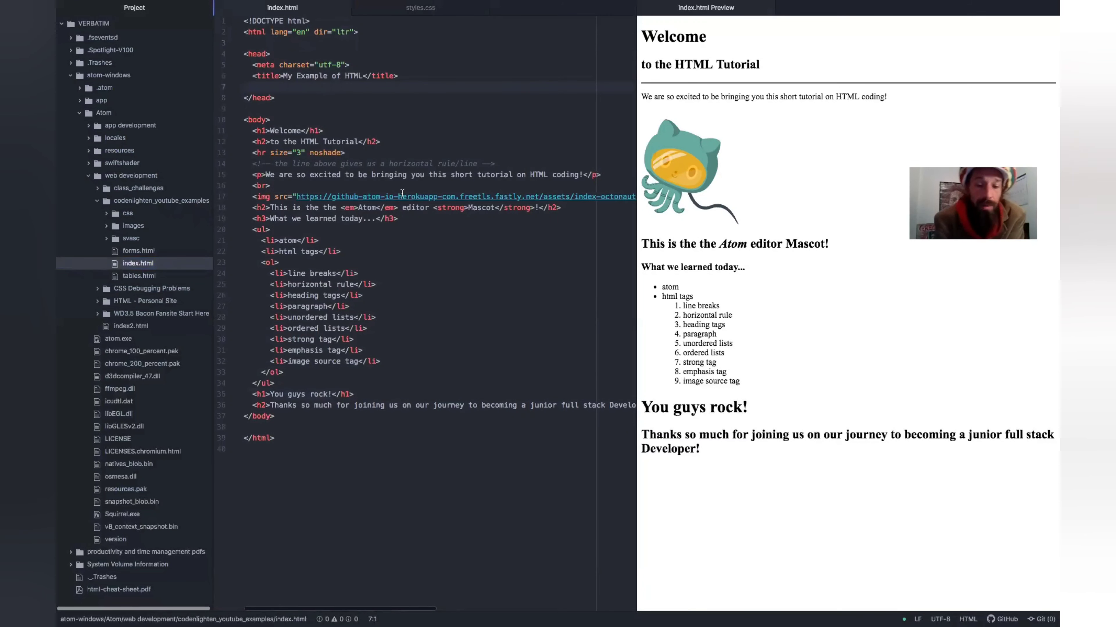
{"action": "type", "text": "link rel=\"stylesheet\" href=\"/css/master.css\">"}
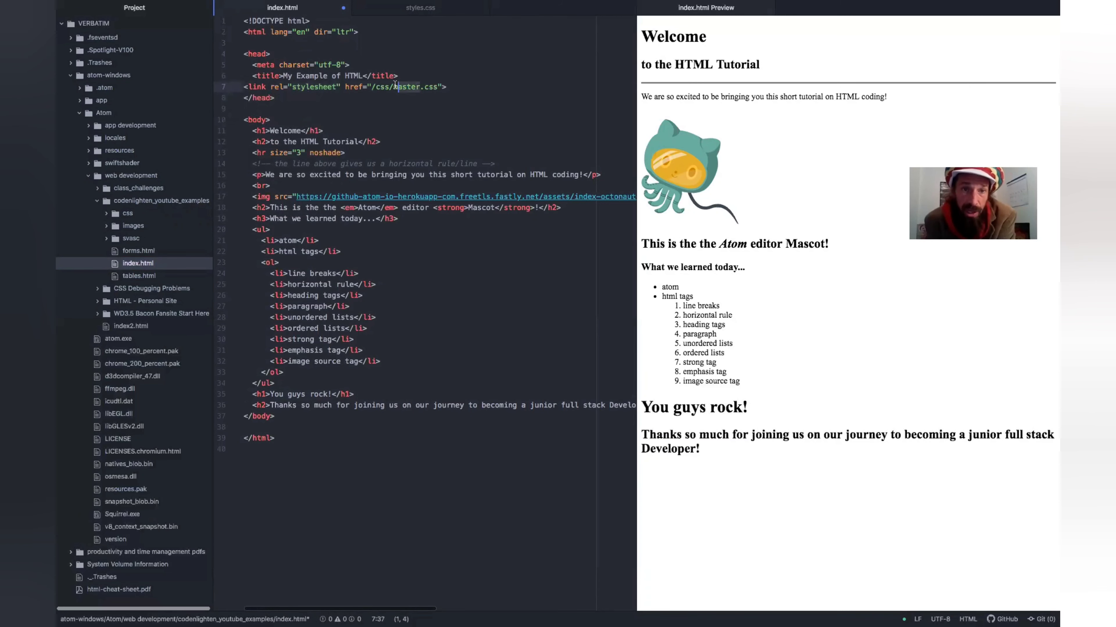
{"action": "type", "text": "styl"}
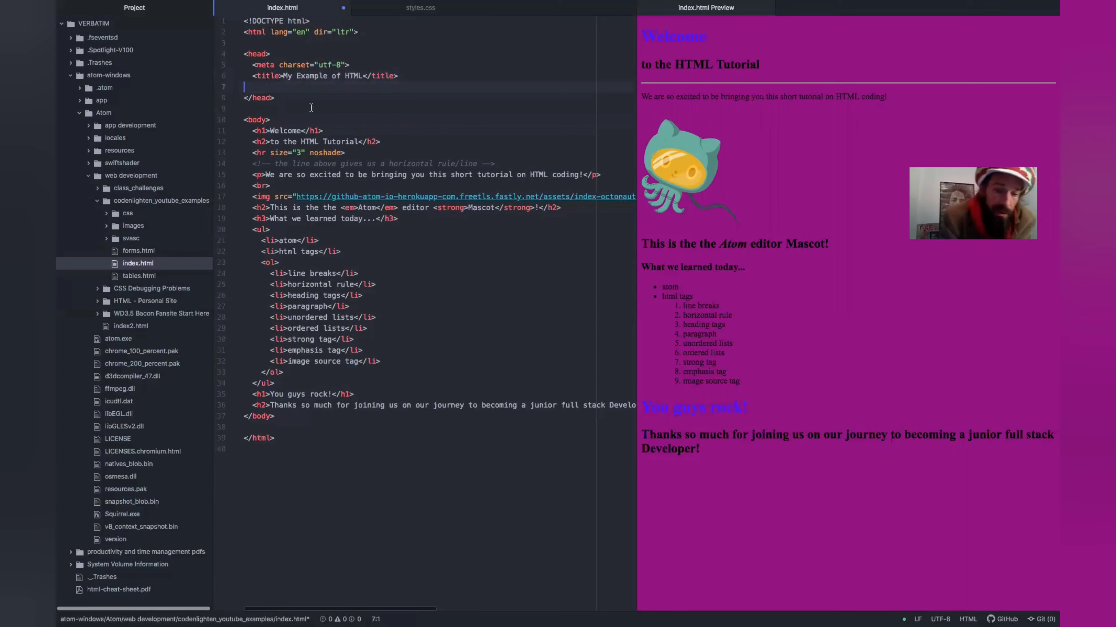
{"action": "type", "text": "l"}
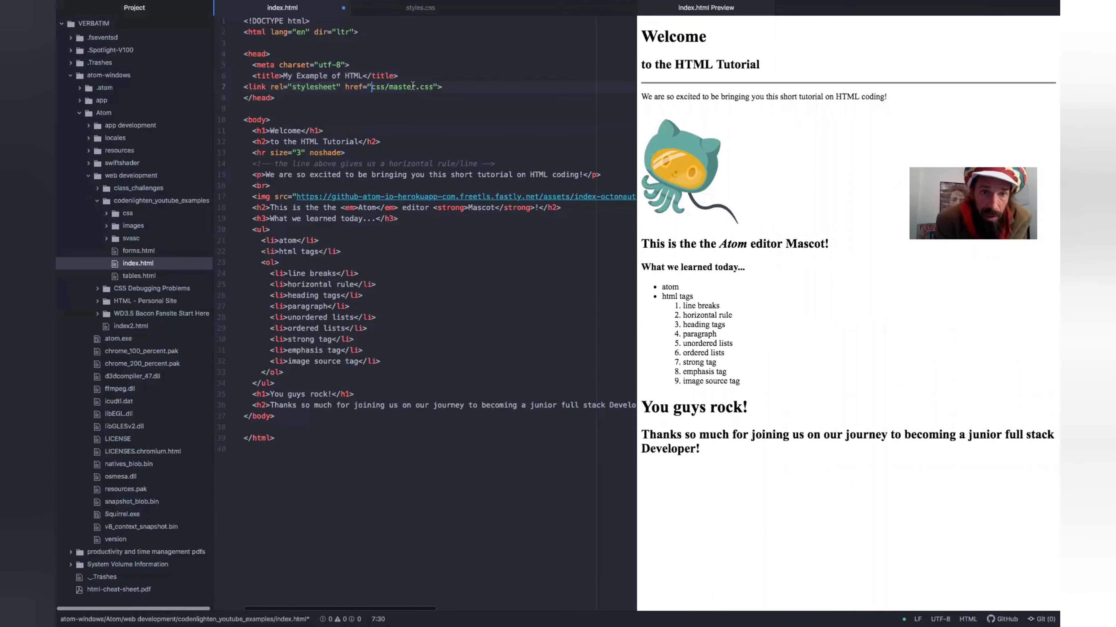
{"action": "left_click", "coordinate": [389, 86]}
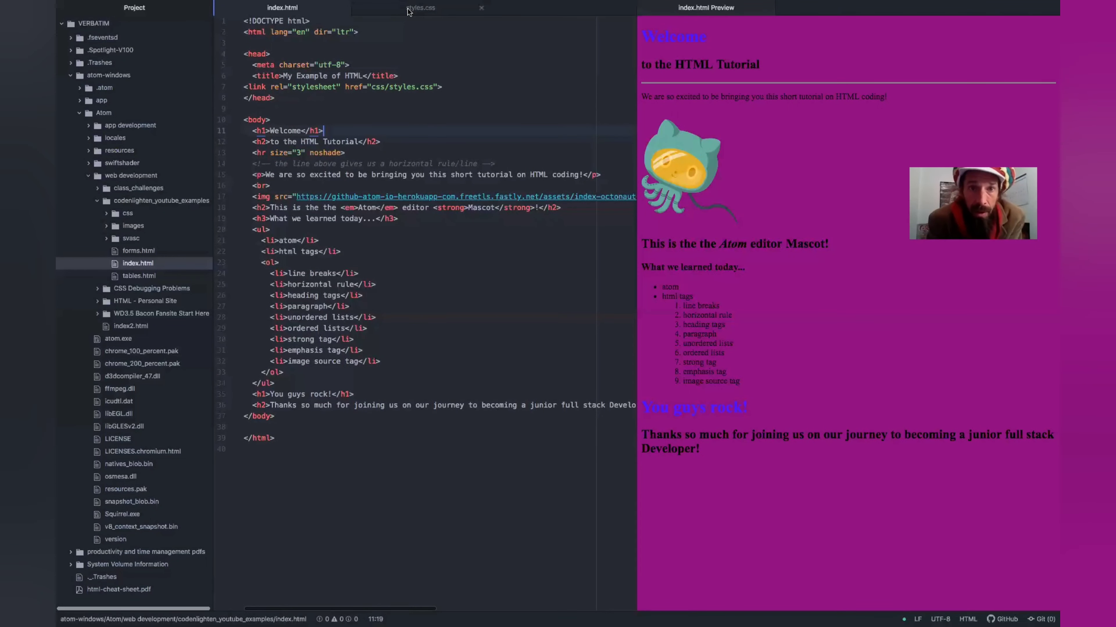
Add an h2 {color: yellow;} rule on line 4 of styles.css, then return to index.html.
{"action": "left_click", "coordinate": [420, 8]}
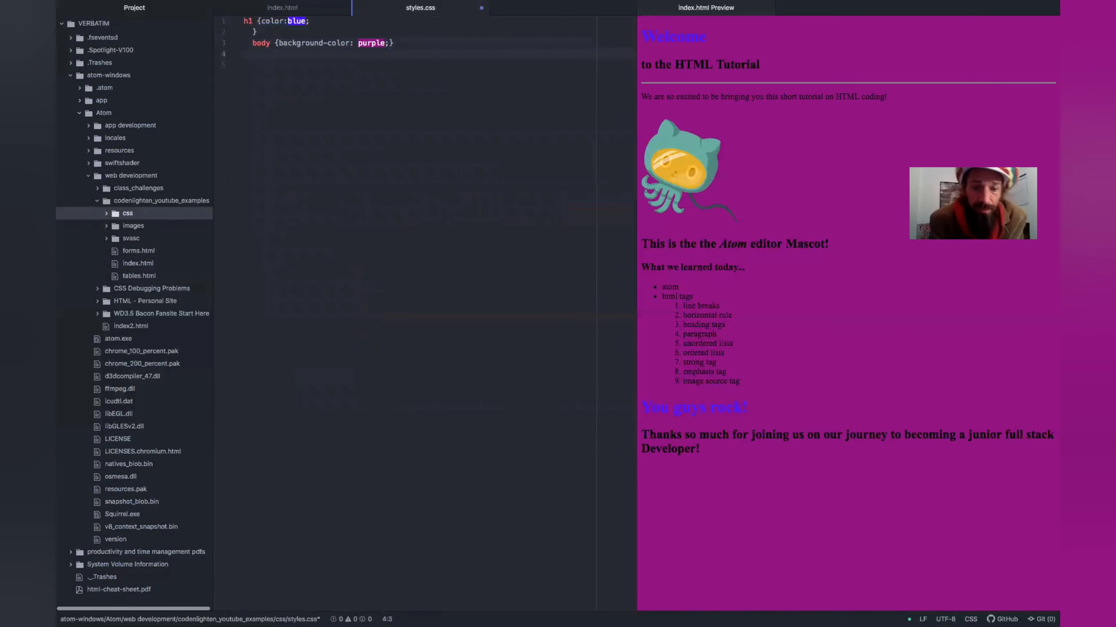
{"action": "type", "text": "h2"}
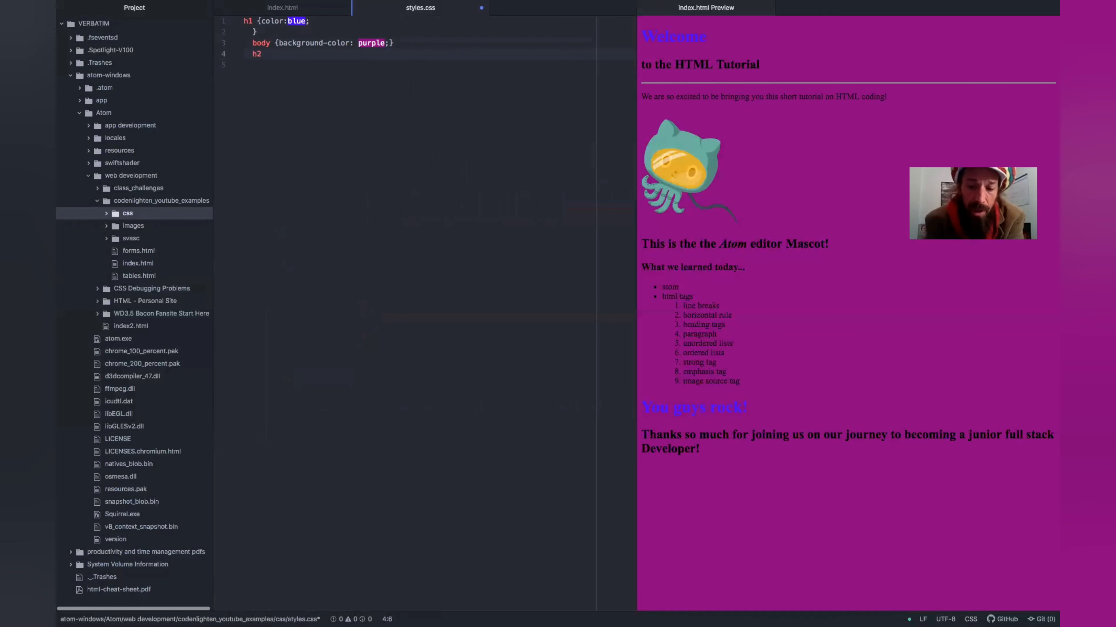
{"action": "type", "text": "{}"}
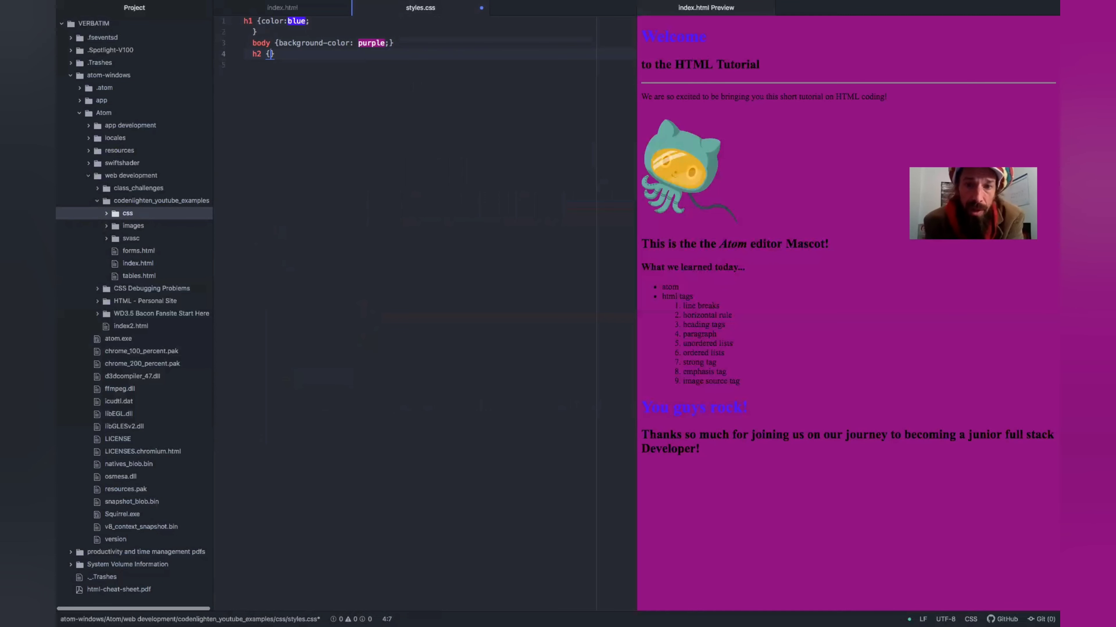
{"action": "type", "text": "color:"}
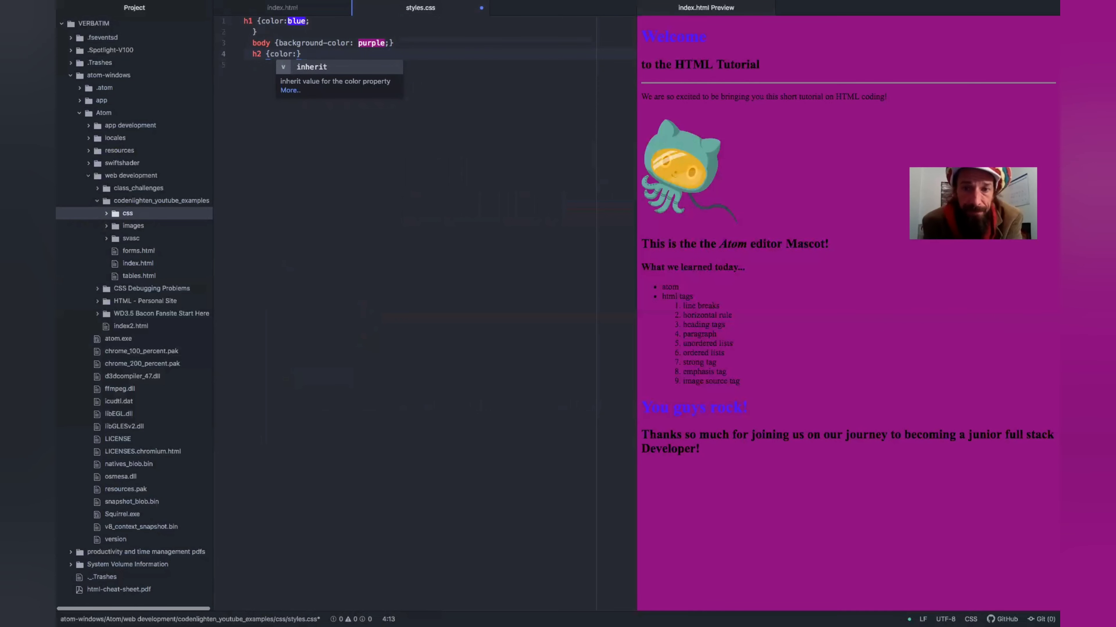
{"action": "type", "text": "y"}
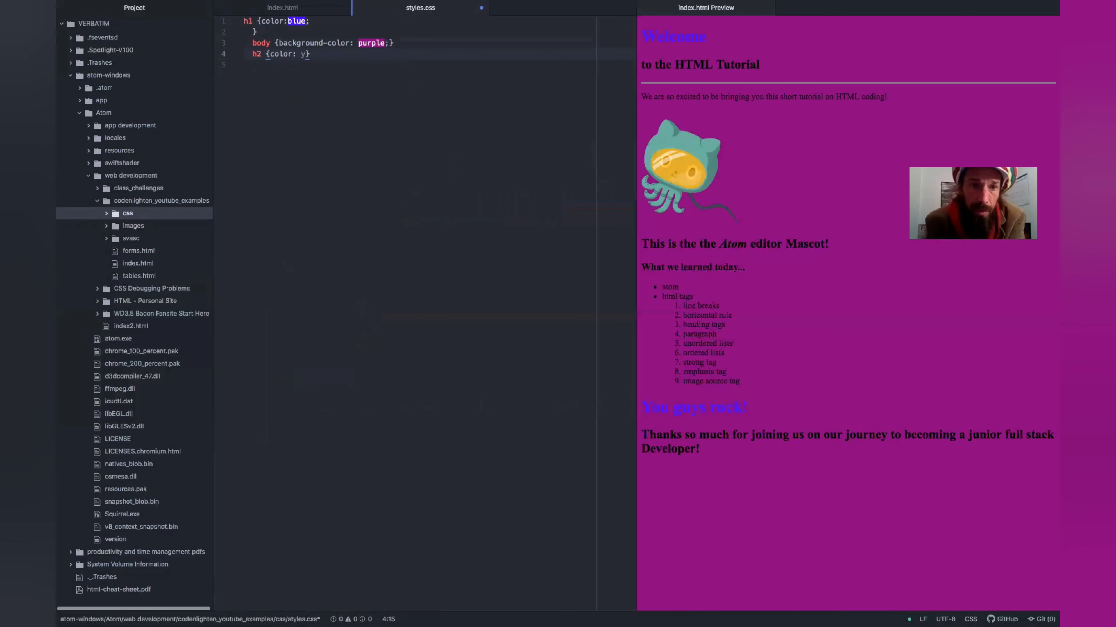
{"action": "type", "text": "ellow"}
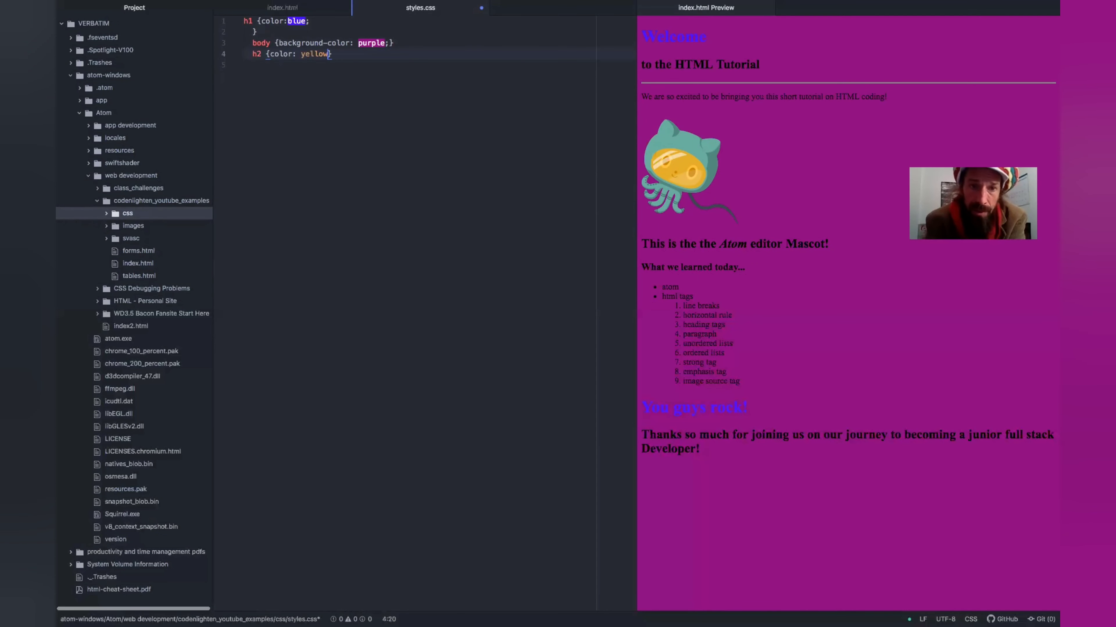
{"action": "type", "text": ";"}
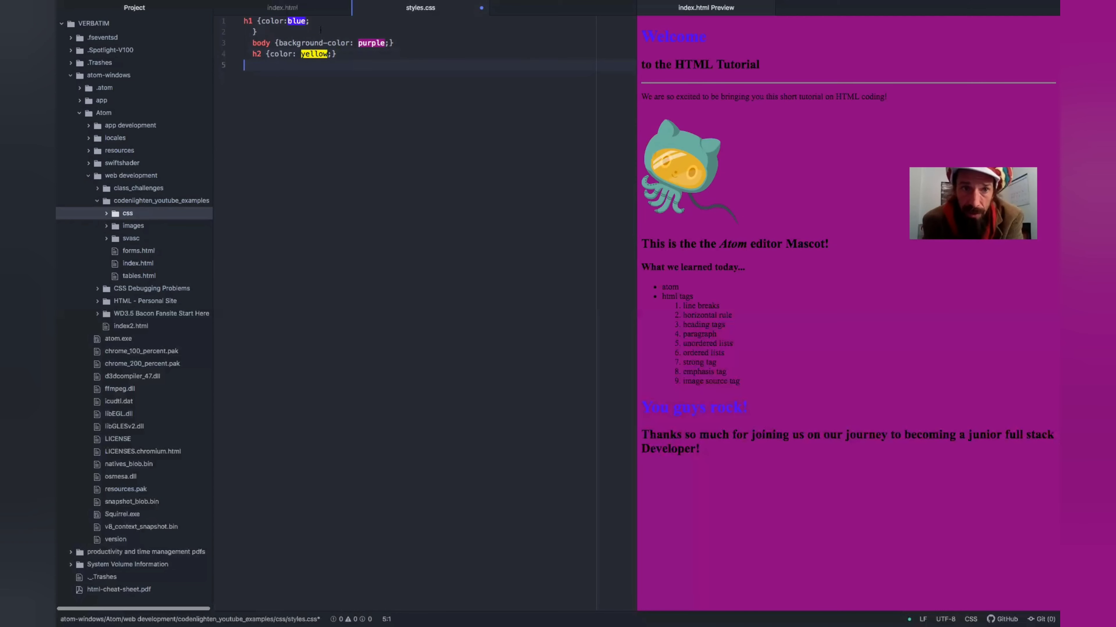
{"action": "left_click", "coordinate": [282, 7]}
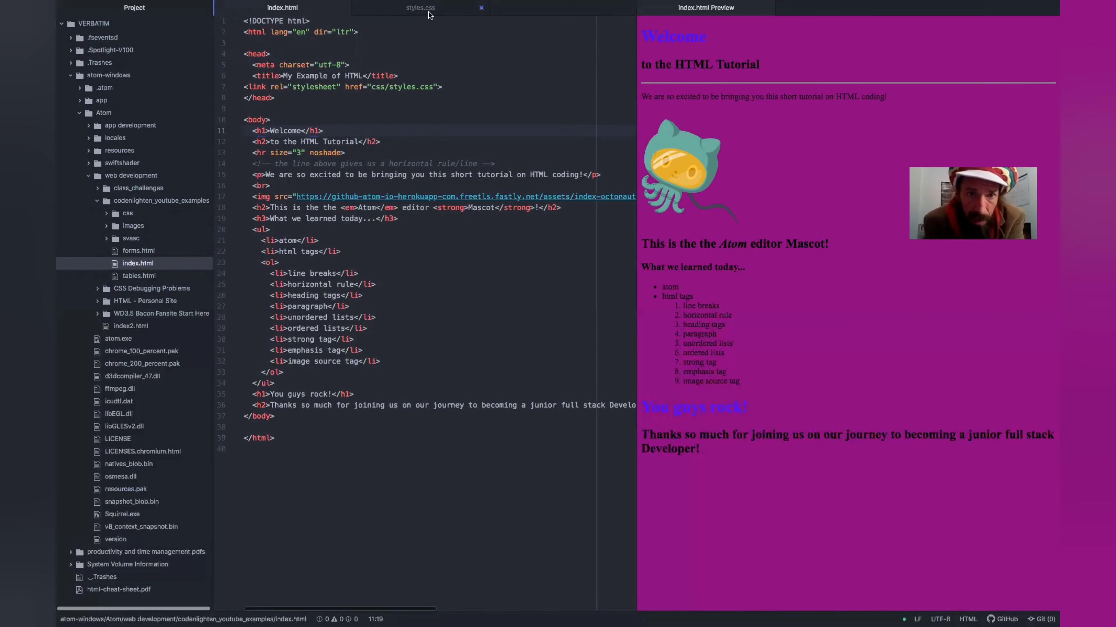
Save styles.css so the preview's h2 headings turn yellow, checking index.html.
{"action": "left_click", "coordinate": [419, 7]}
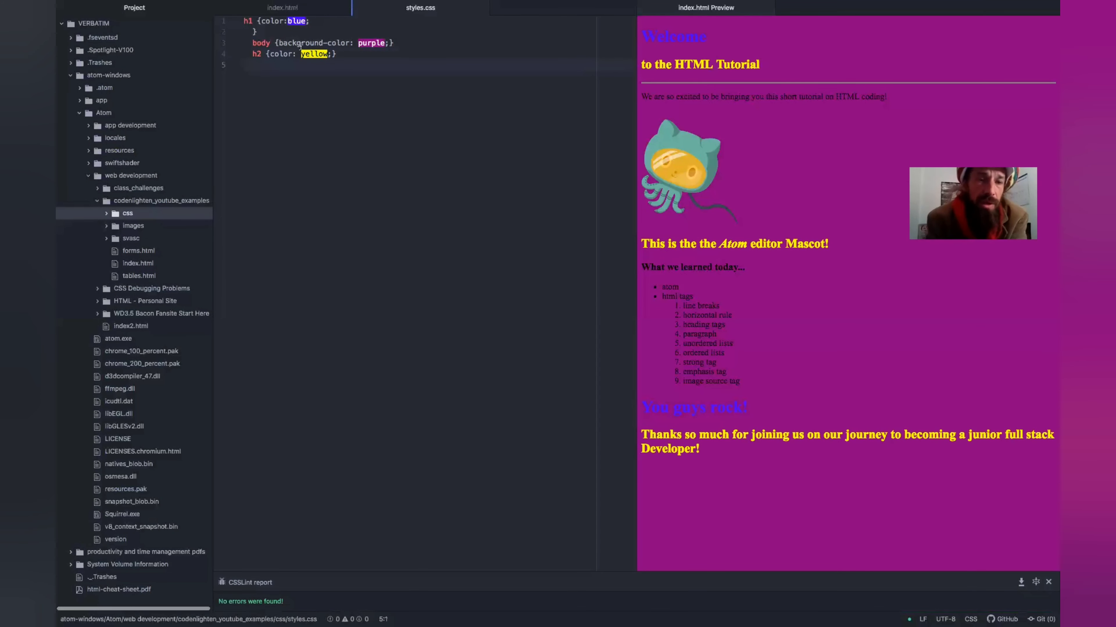
{"action": "left_click", "coordinate": [282, 7]}
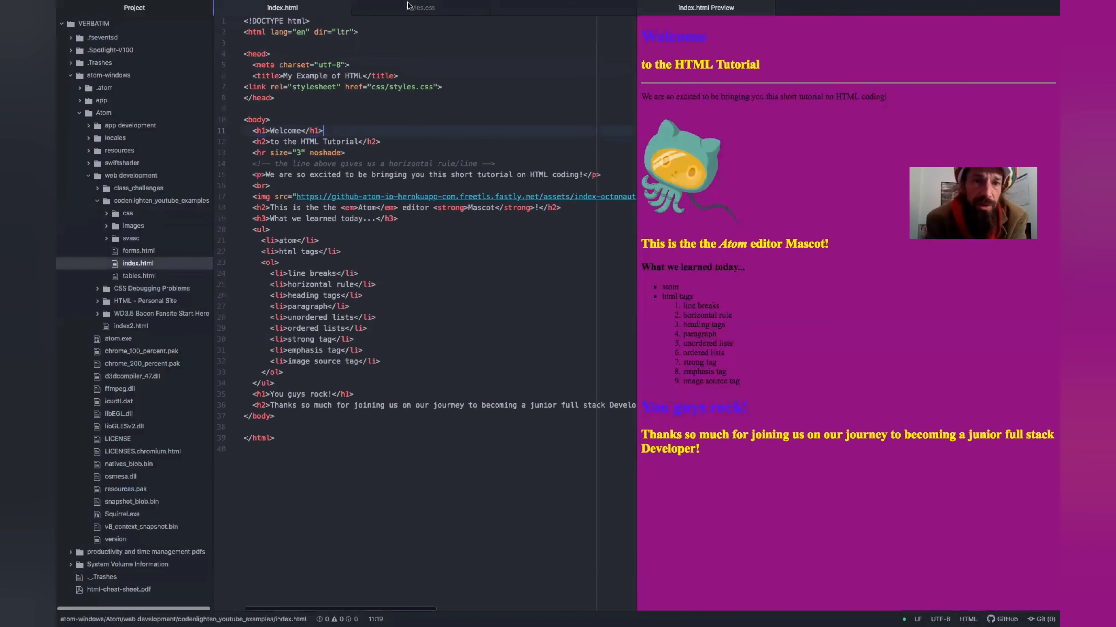
{"action": "mouse_move", "coordinate": [511, 110]}
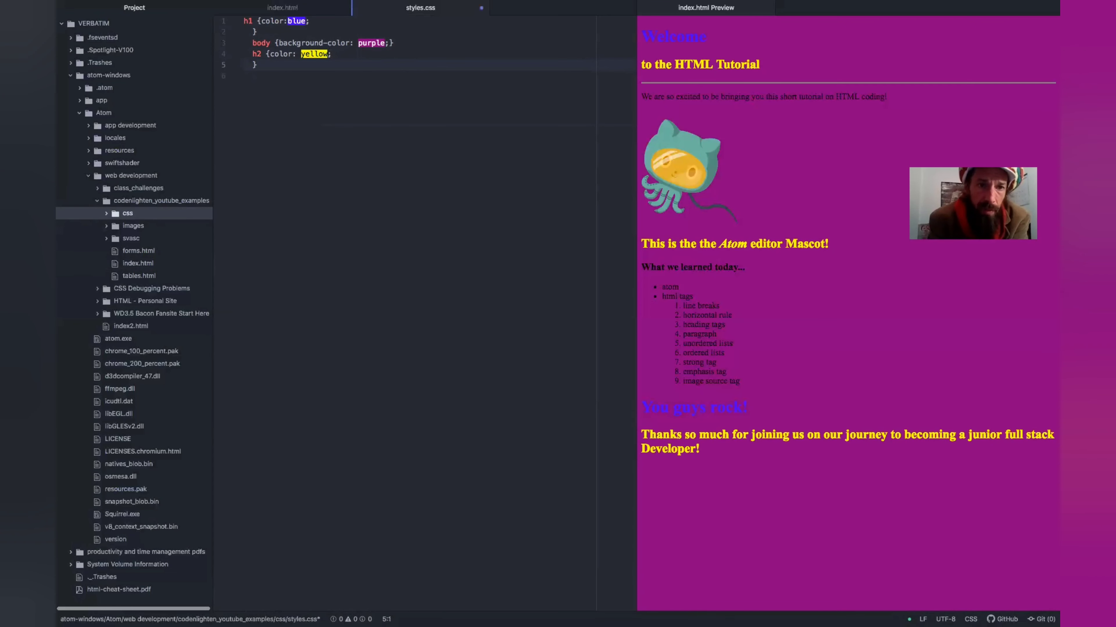
Start a font: property after color: yellow; in the h2 rule.
{"action": "left_click", "coordinate": [332, 54]}
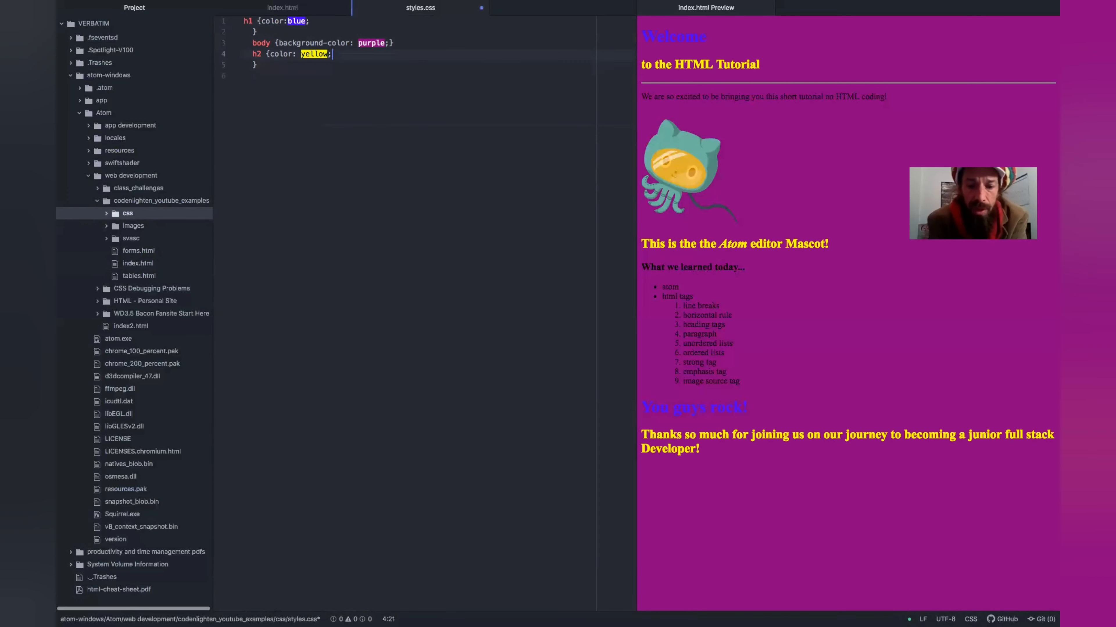
{"action": "type", "text": "font:"}
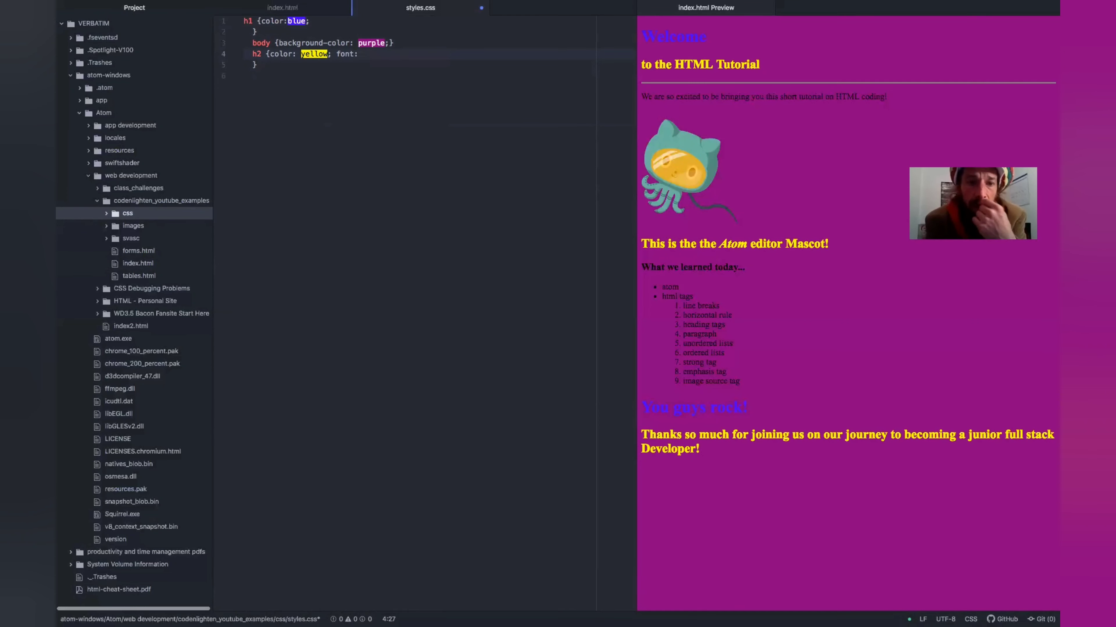
{"action": "type", "text": "f"}
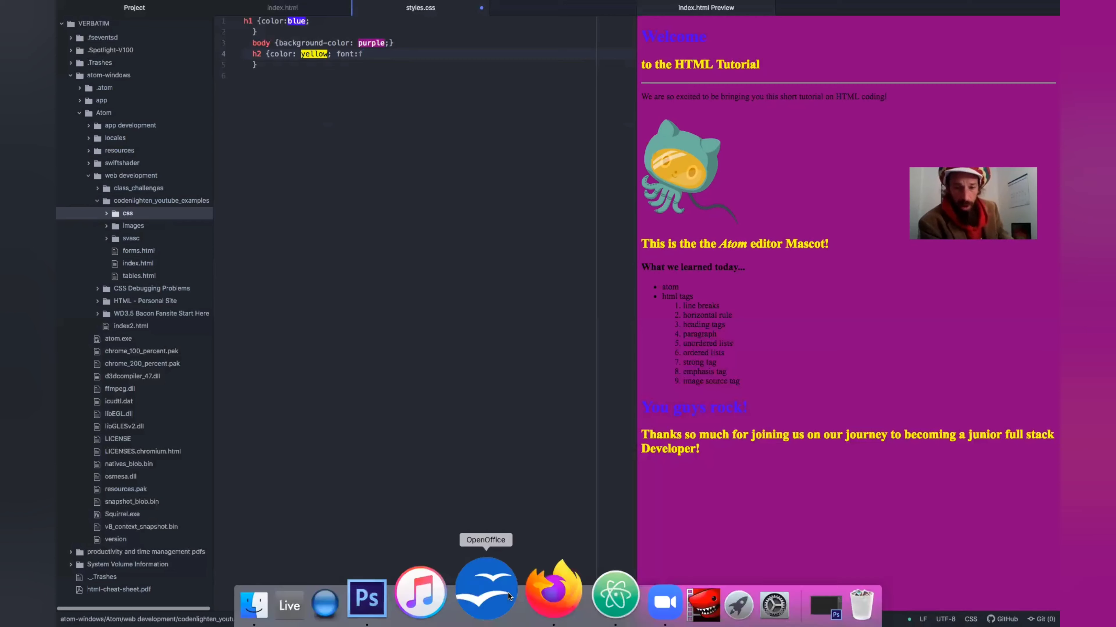
{"action": "mouse_move", "coordinate": [533, 590]}
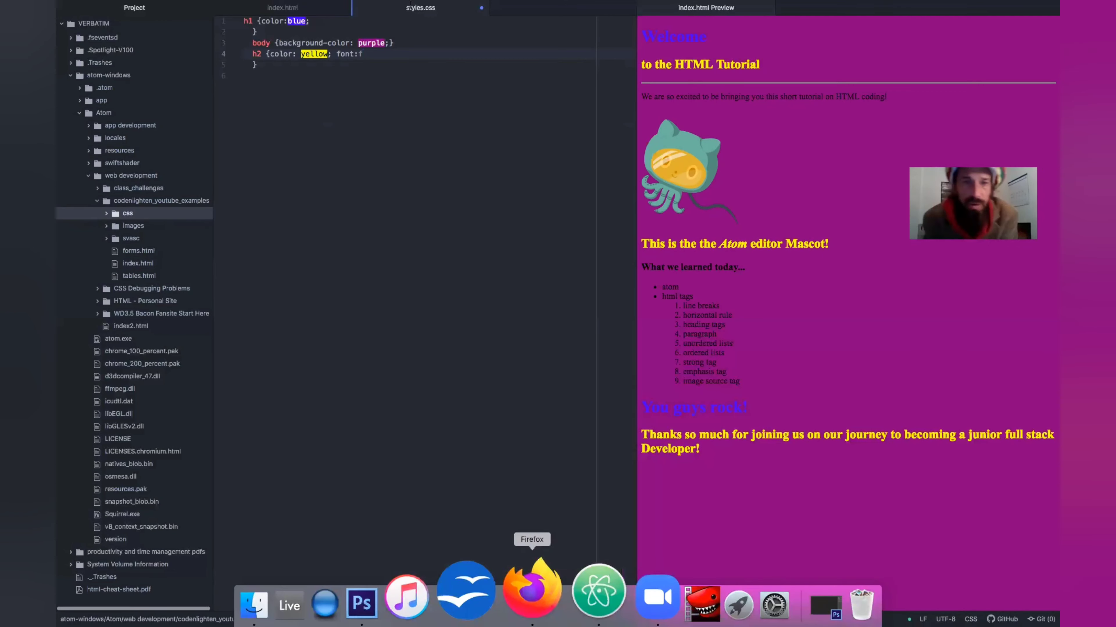
Bring the W3Schools browser forward and skim up and down the current CSS tutorial page.
{"action": "left_click", "coordinate": [531, 589]}
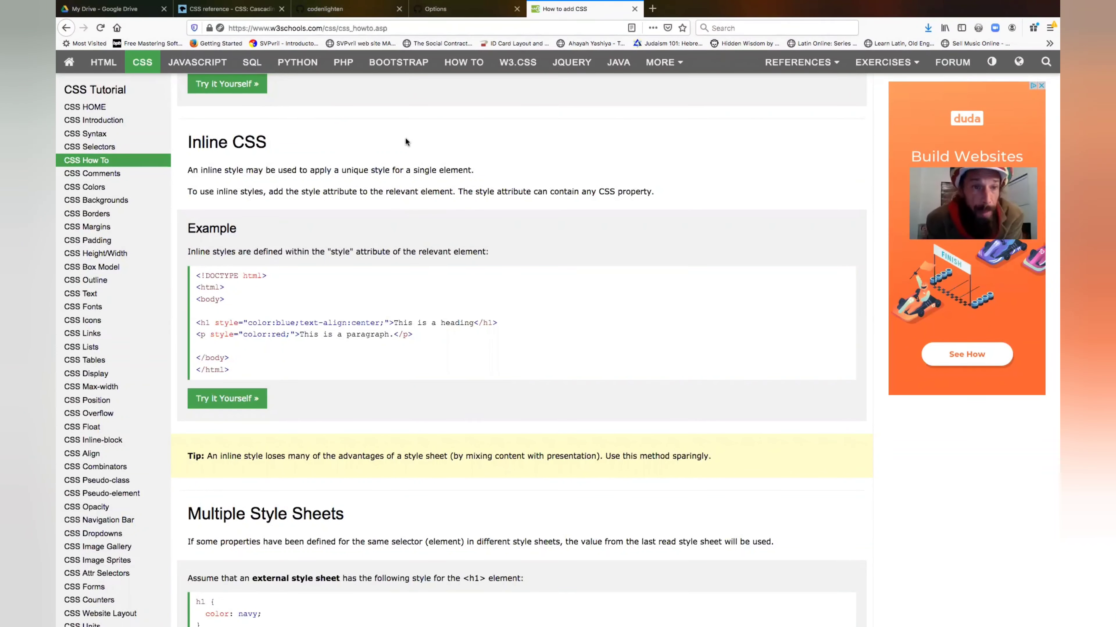
{"action": "scroll", "scroll_direction": "down", "scroll_amount": 3}
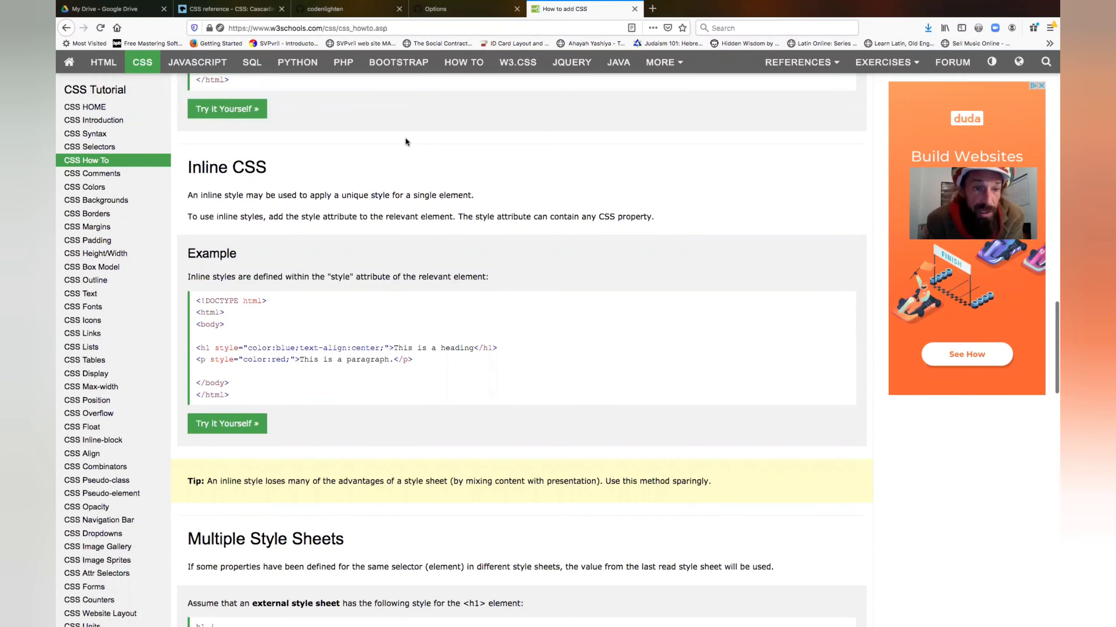
{"action": "scroll", "scroll_direction": "down", "scroll_amount": 3}
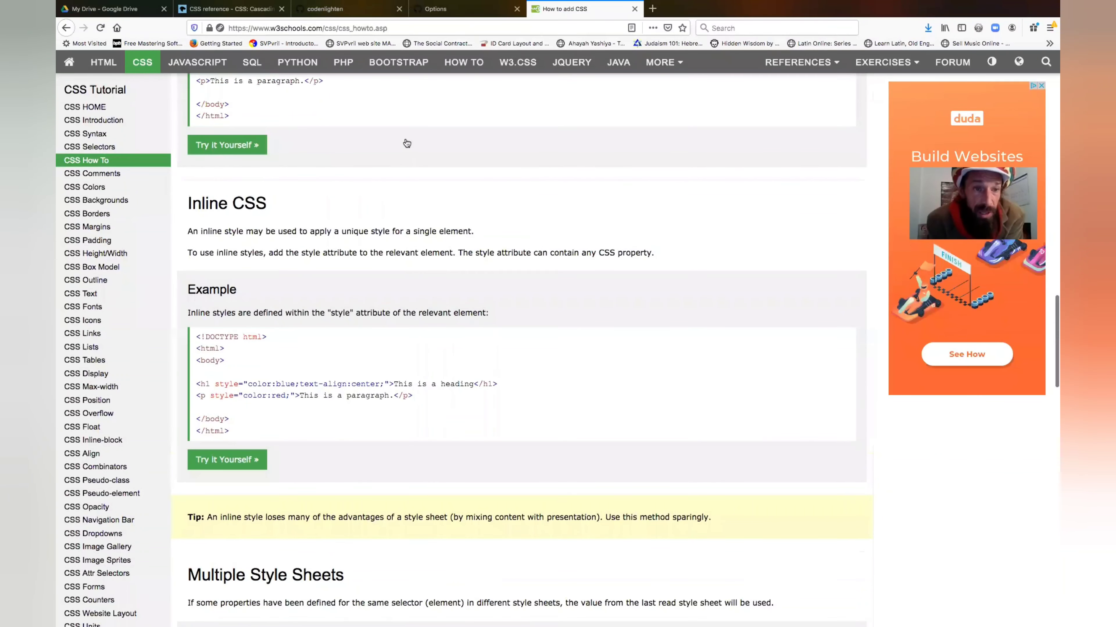
{"action": "scroll", "scroll_direction": "up", "scroll_amount": 3}
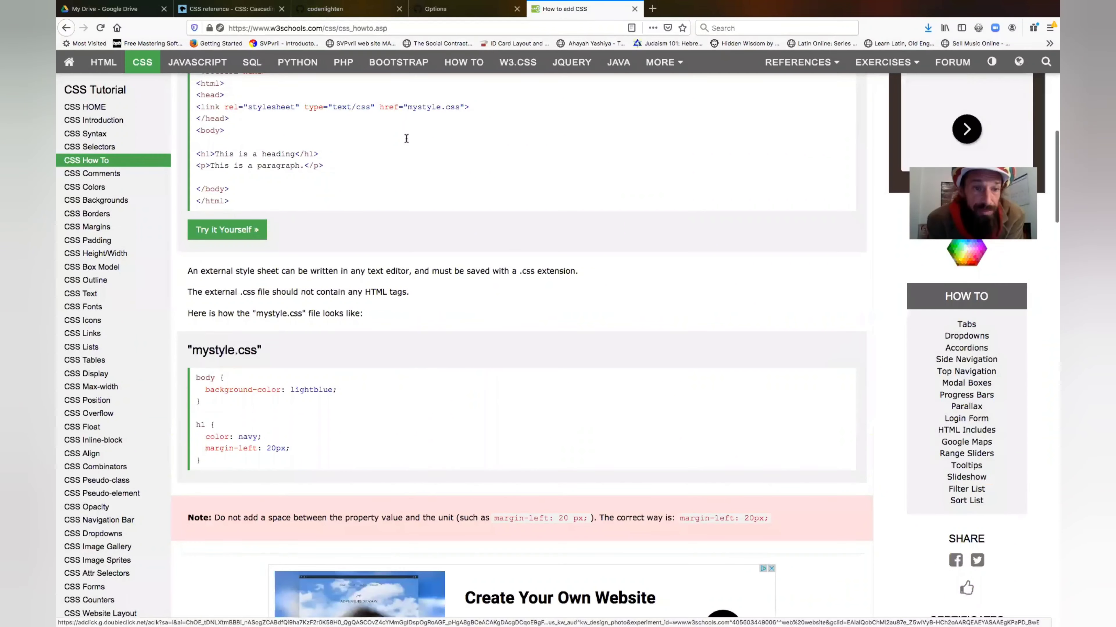
{"action": "scroll", "scroll_direction": "up", "scroll_amount": 3}
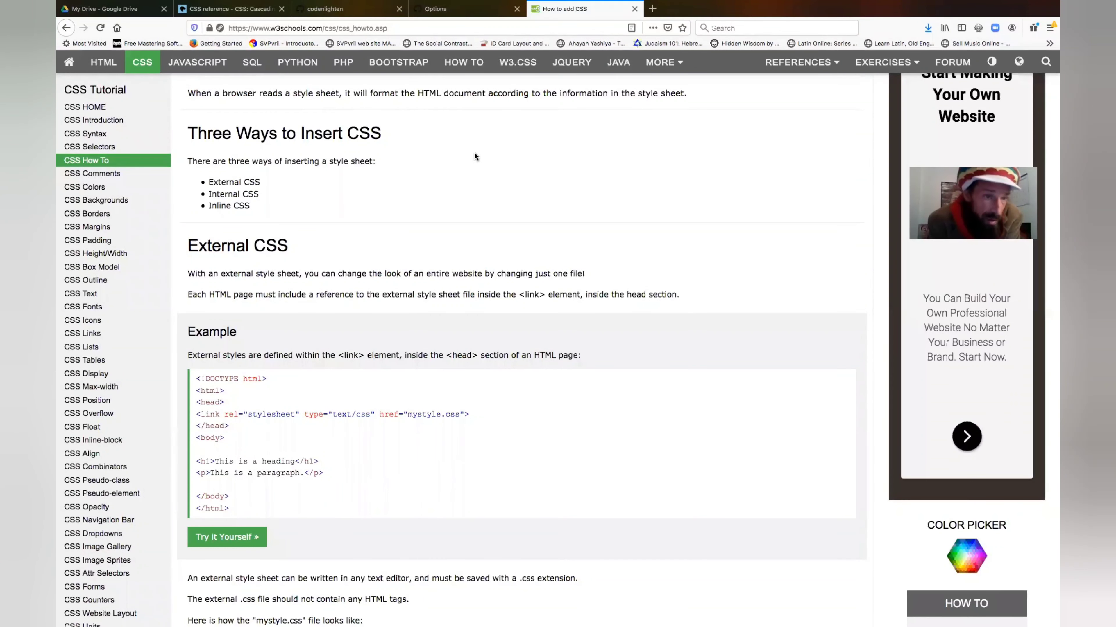
{"action": "mouse_move", "coordinate": [111, 328]}
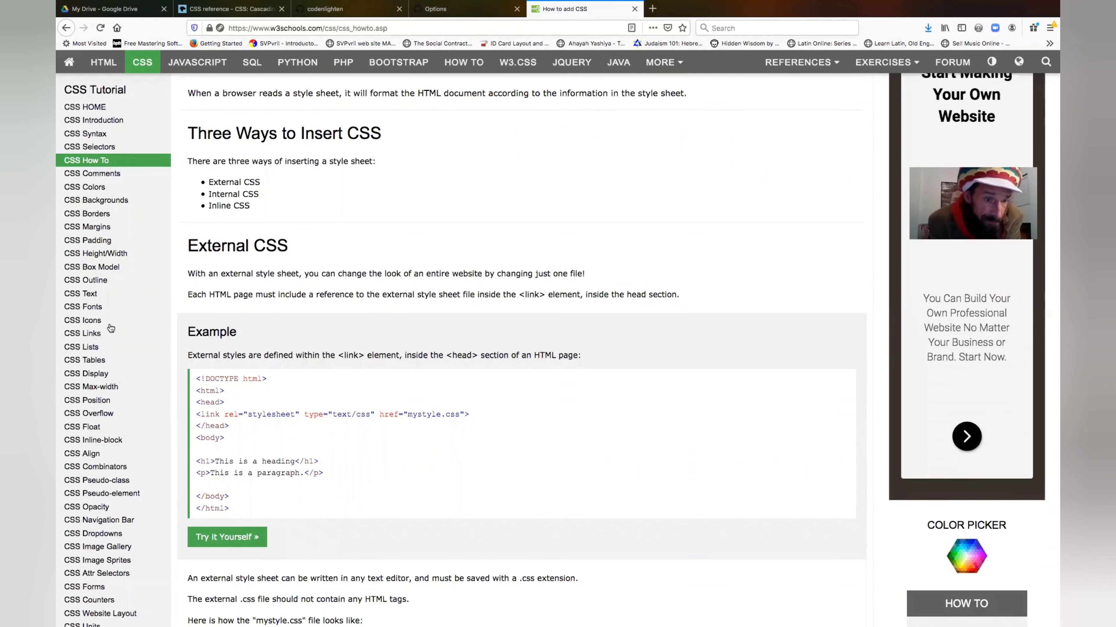
{"action": "scroll", "scroll_direction": "down", "scroll_amount": 3}
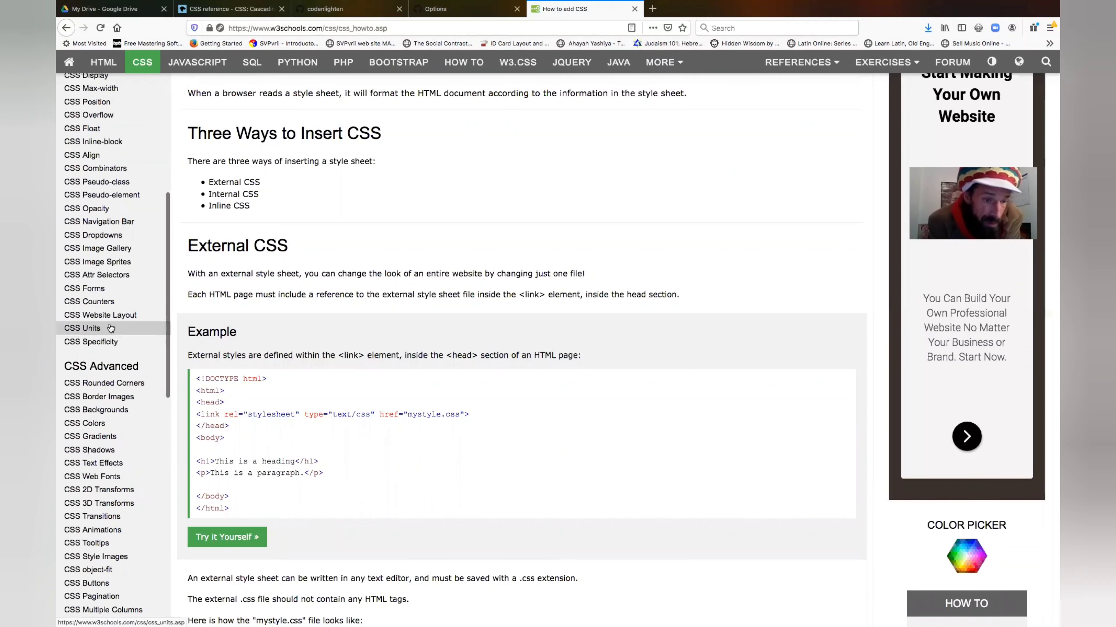
{"action": "scroll", "scroll_direction": "down", "scroll_amount": 3}
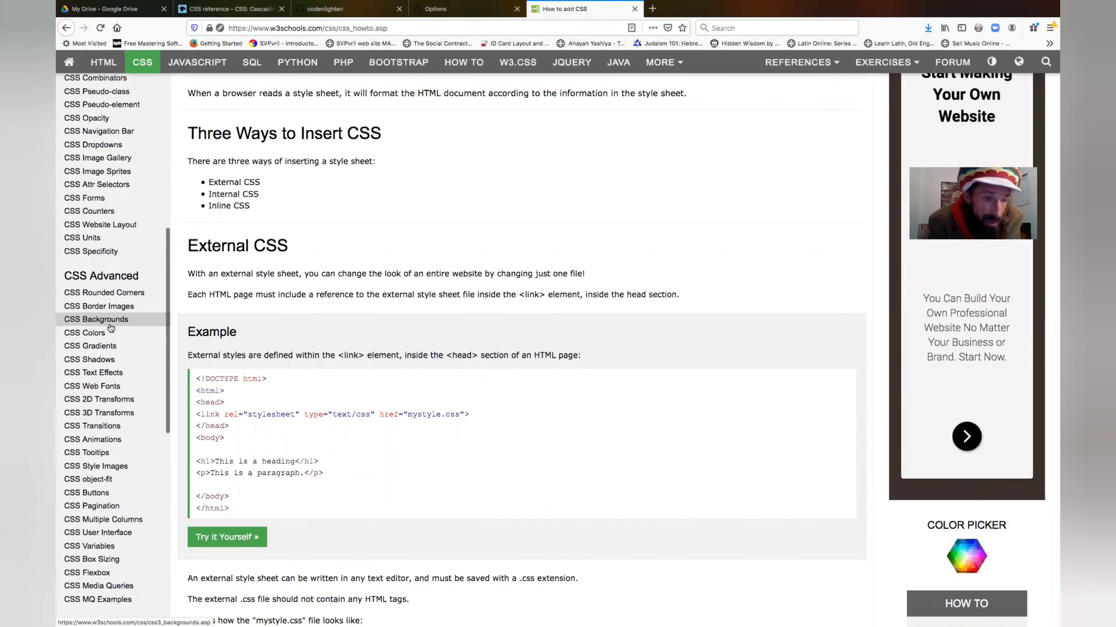
{"action": "scroll", "scroll_direction": "up", "scroll_amount": 3}
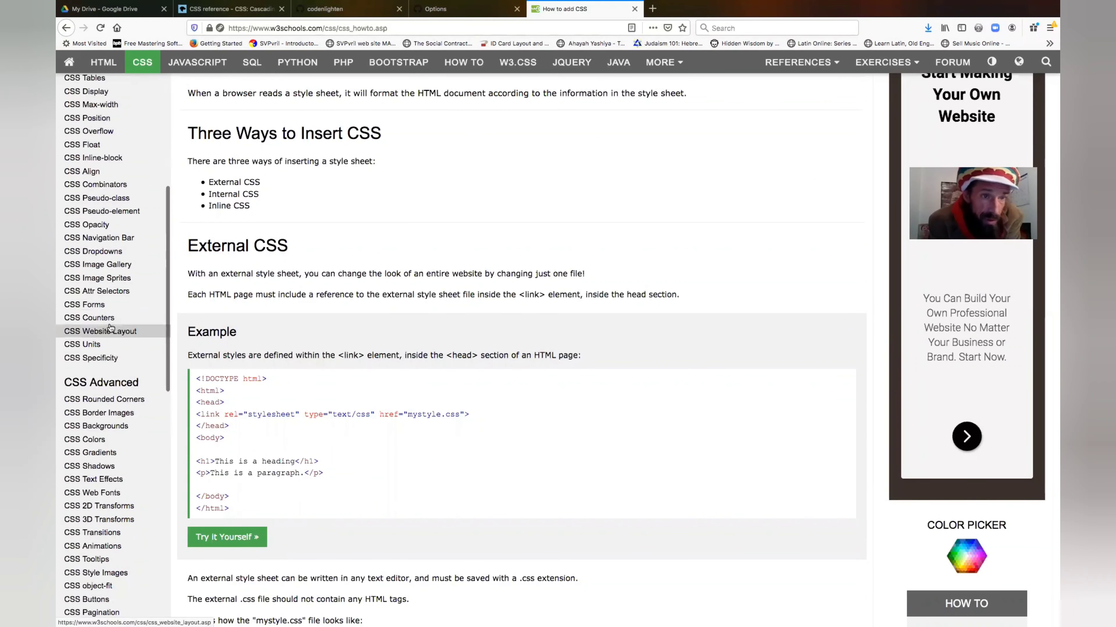
{"action": "scroll", "scroll_direction": "up", "scroll_amount": 3}
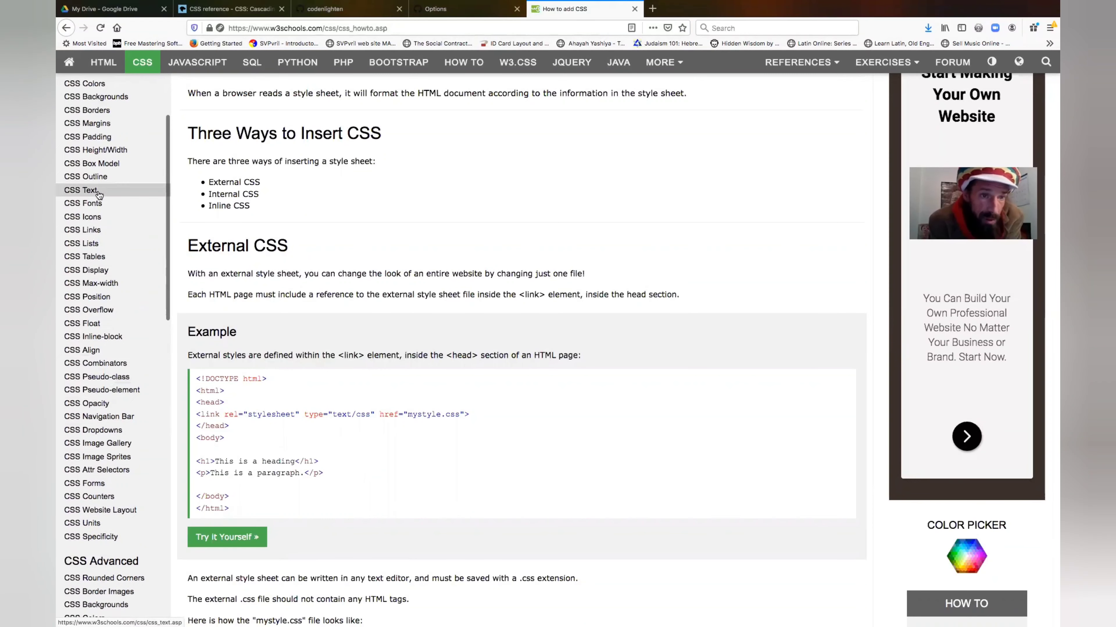
Open the CSS Text tutorial from the sidebar and read down to its text-shadow examples.
{"action": "left_click", "coordinate": [80, 190]}
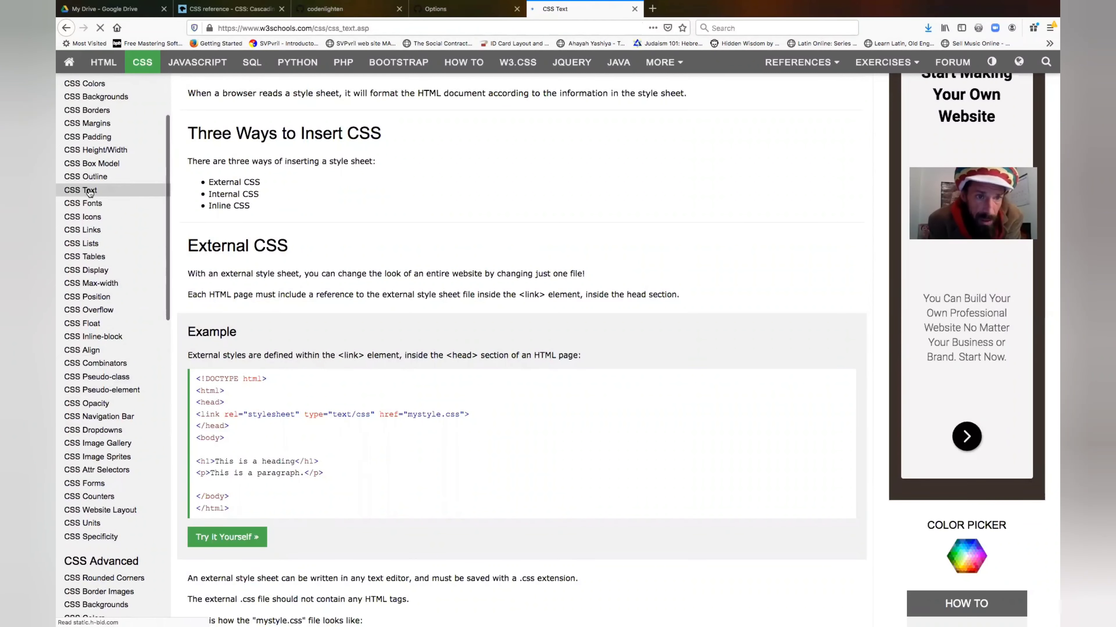
{"action": "left_click", "coordinate": [79, 190]}
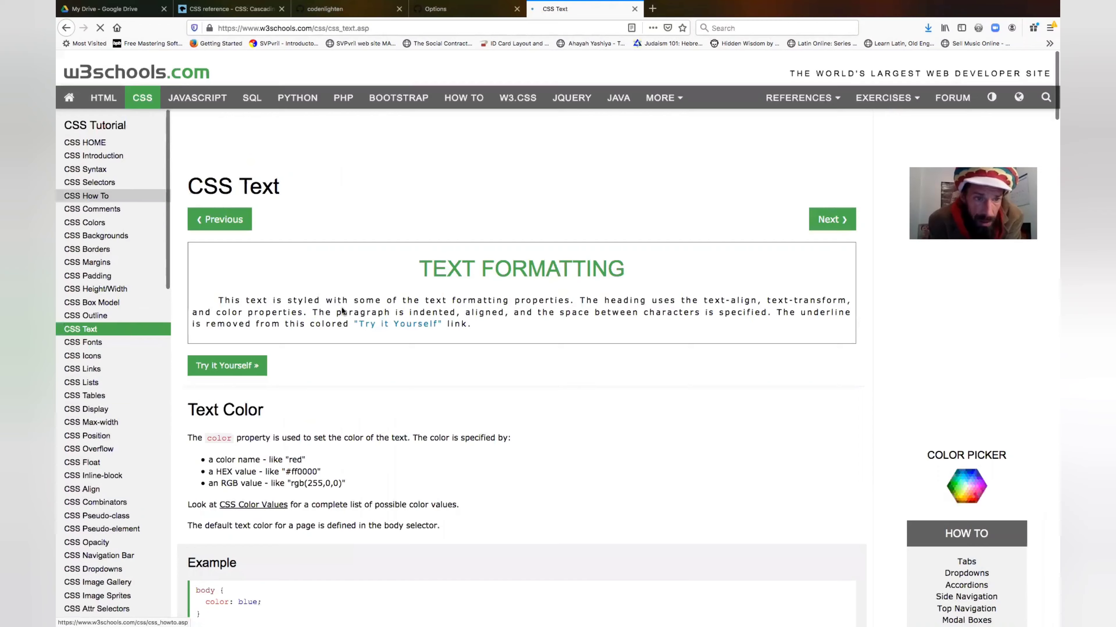
{"action": "scroll", "scroll_direction": "down", "scroll_amount": 3}
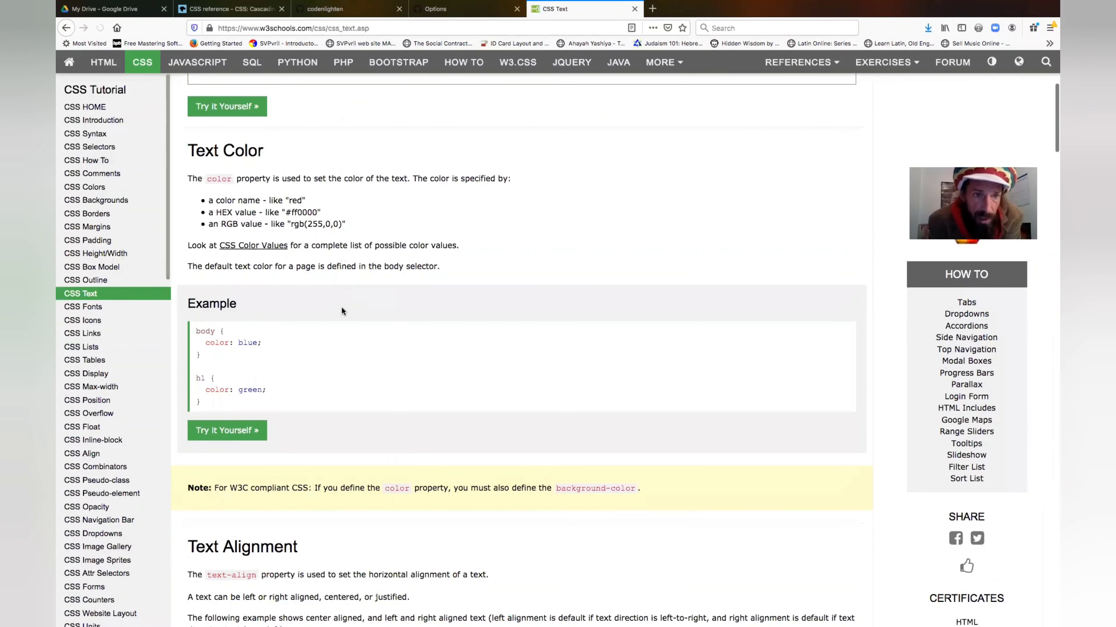
{"action": "scroll", "scroll_direction": "down", "scroll_amount": 3}
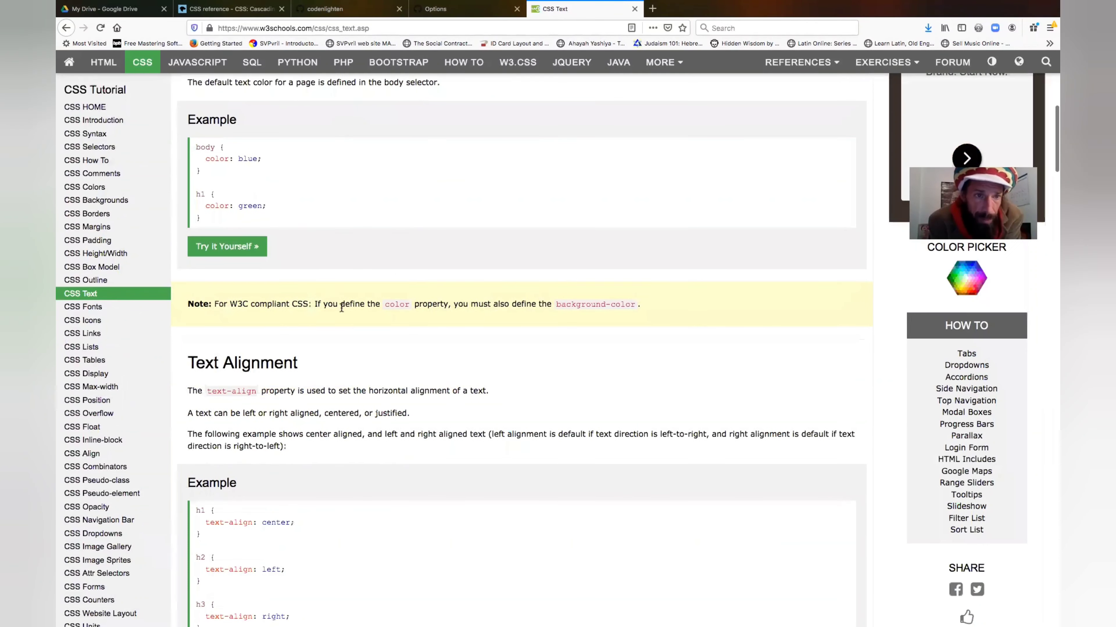
{"action": "scroll", "scroll_direction": "down", "scroll_amount": 3}
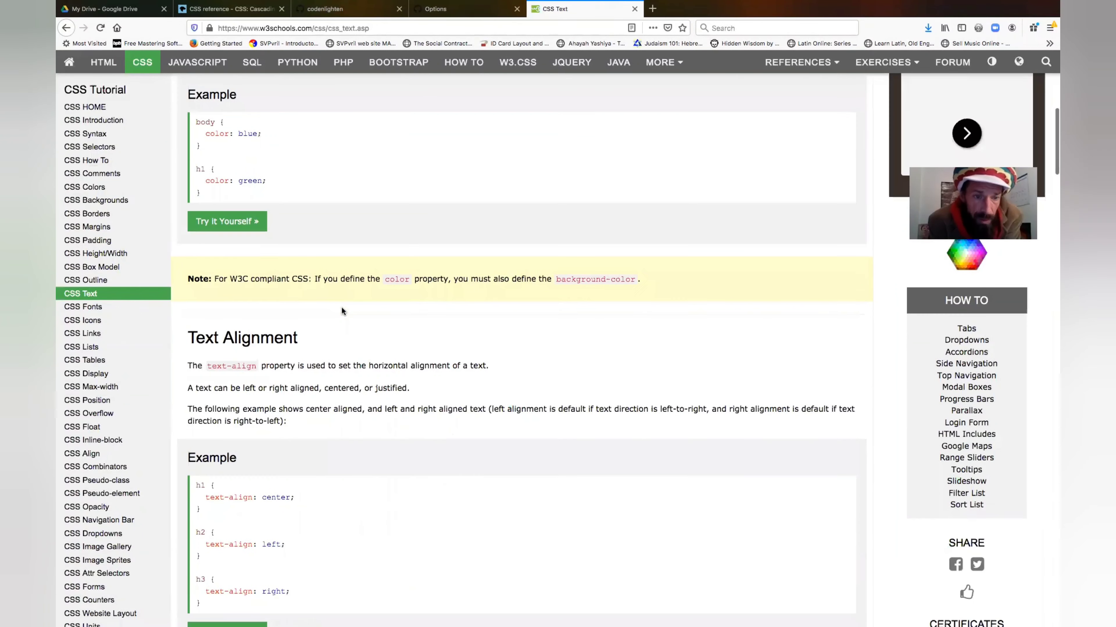
{"action": "scroll", "scroll_direction": "down", "scroll_amount": 3}
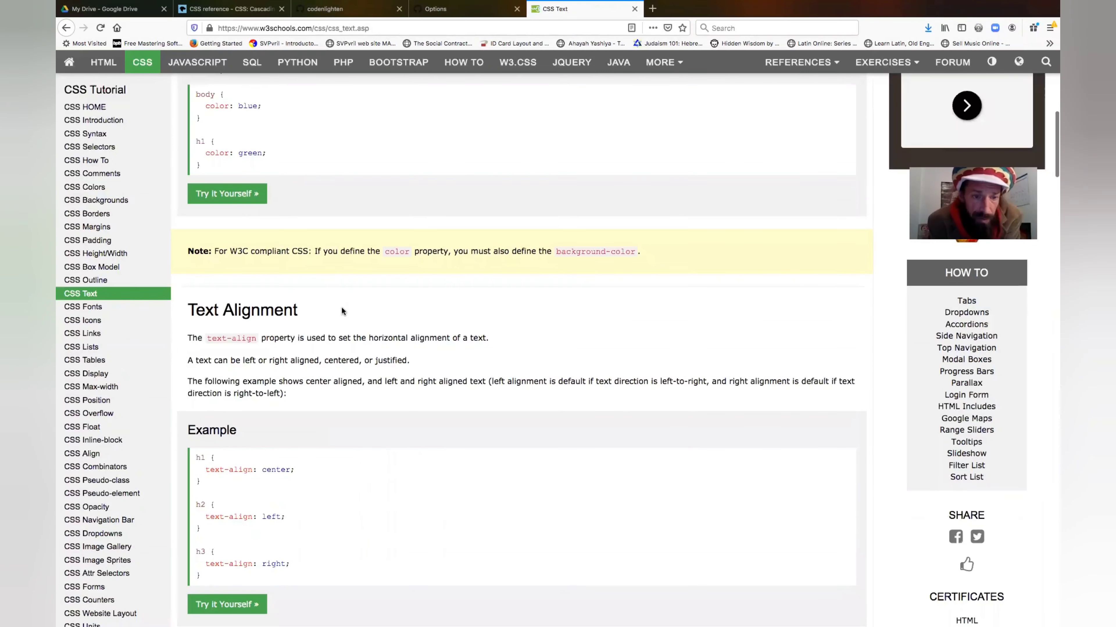
{"action": "scroll", "scroll_direction": "down", "scroll_amount": 3}
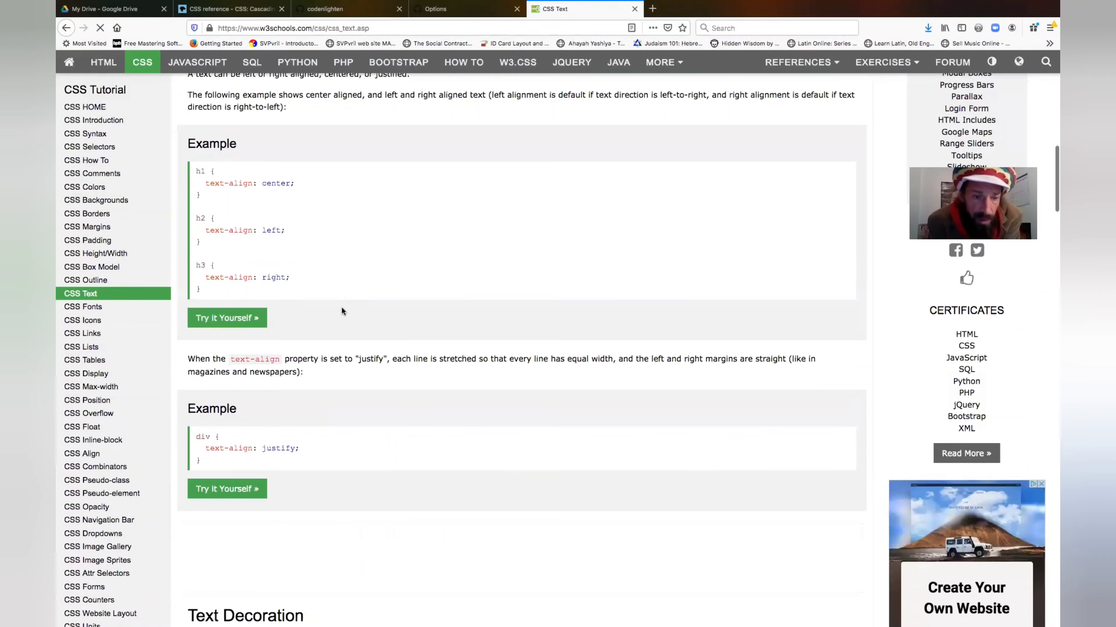
{"action": "scroll", "scroll_direction": "down", "scroll_amount": 3}
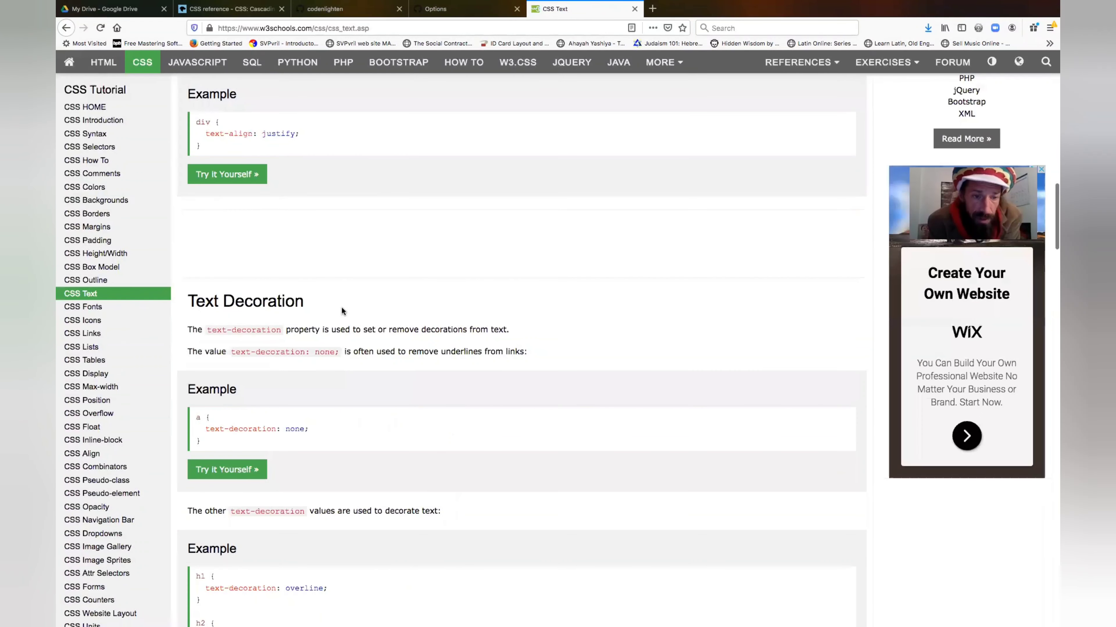
{"action": "scroll", "scroll_direction": "down", "scroll_amount": 3}
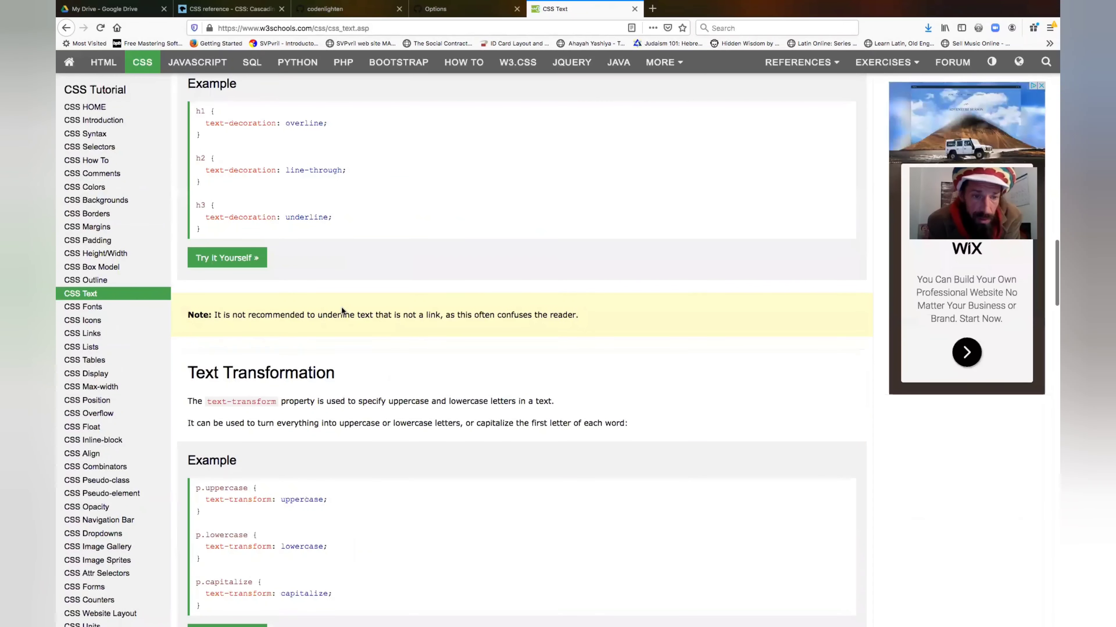
{"action": "scroll", "scroll_direction": "down", "scroll_amount": 3}
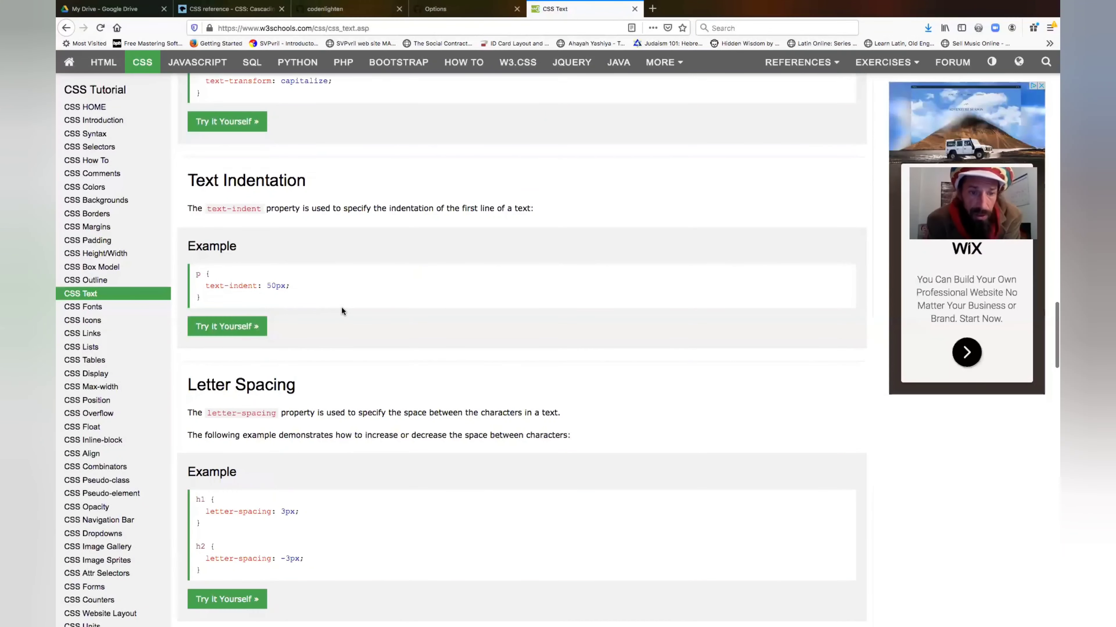
{"action": "scroll", "scroll_direction": "down", "scroll_amount": 3}
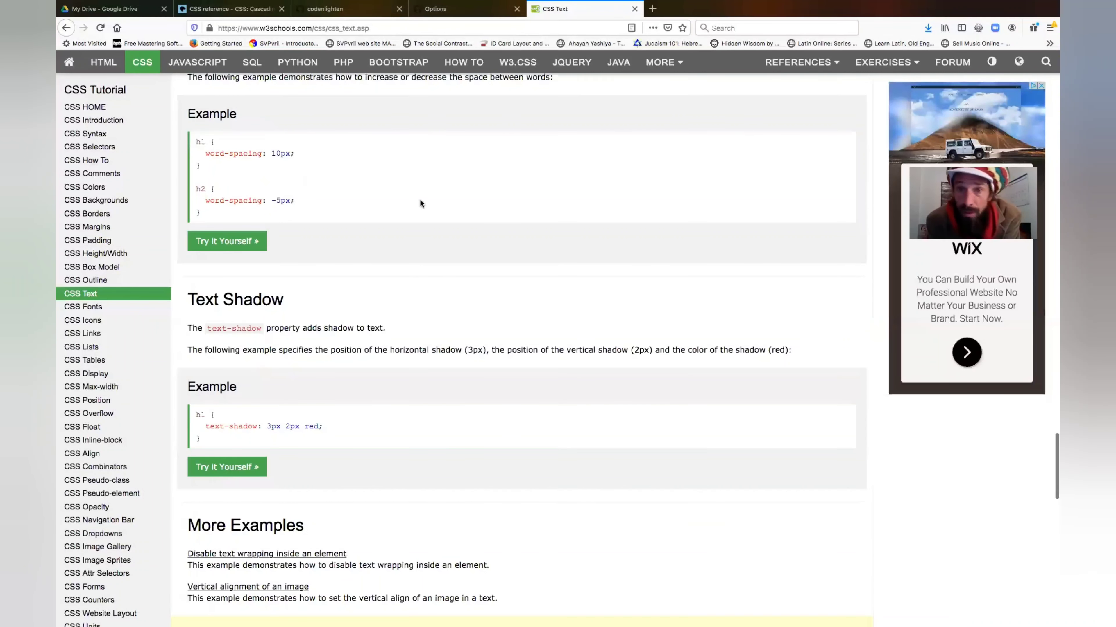
{"action": "scroll", "scroll_direction": "down", "scroll_amount": 3}
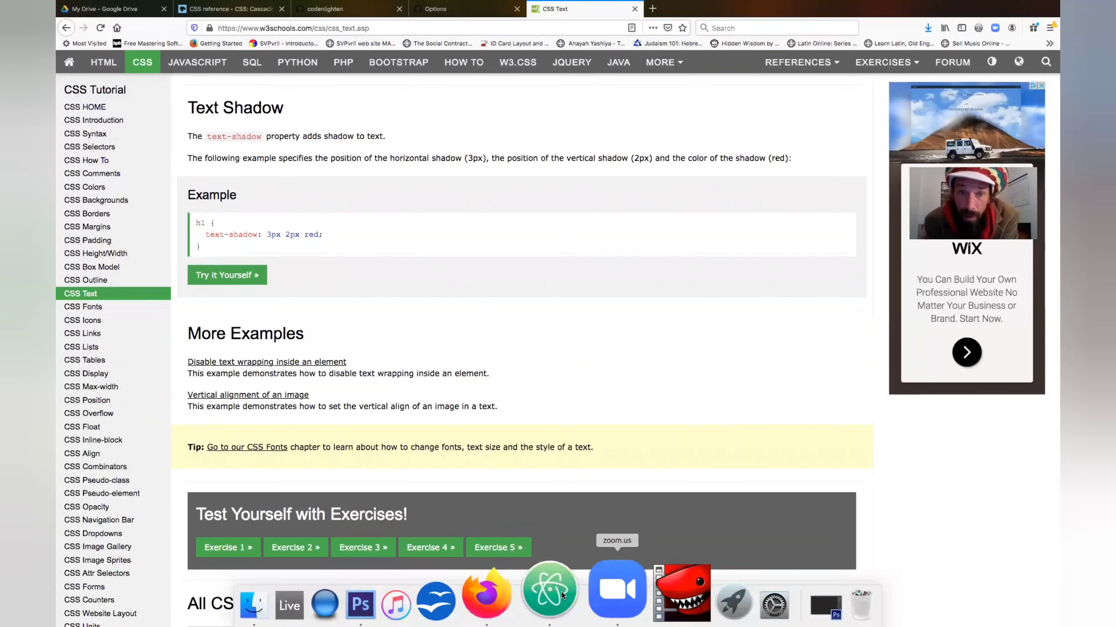
Add font-family: georgia; to the h2 rule in styles.css via autocomplete.
{"action": "left_click", "coordinate": [549, 587]}
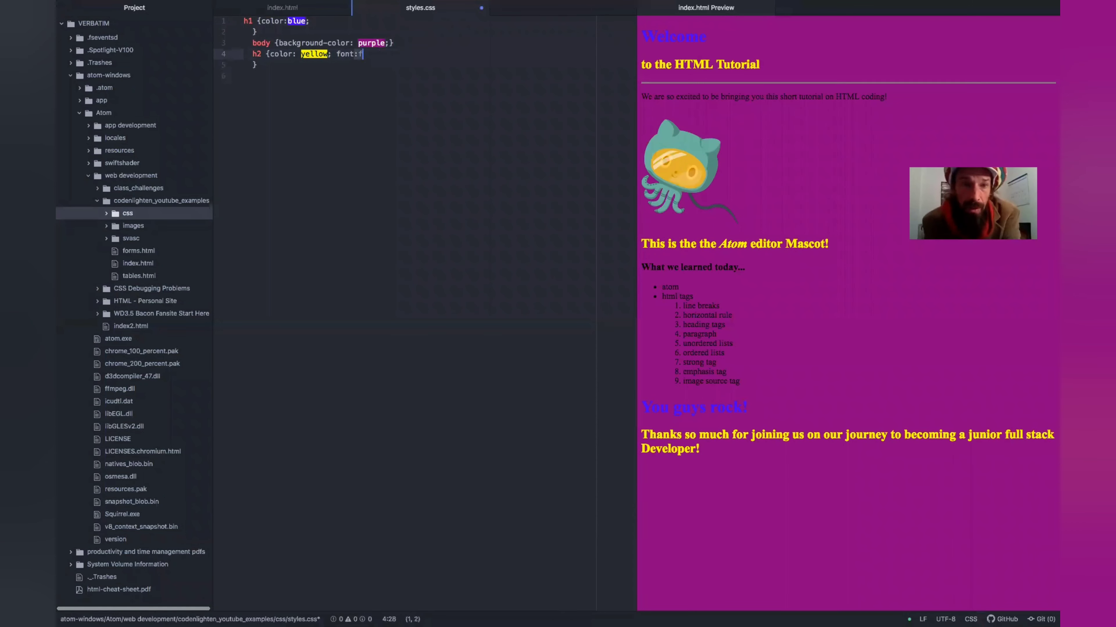
{"action": "type", "text": "ont-family:"}
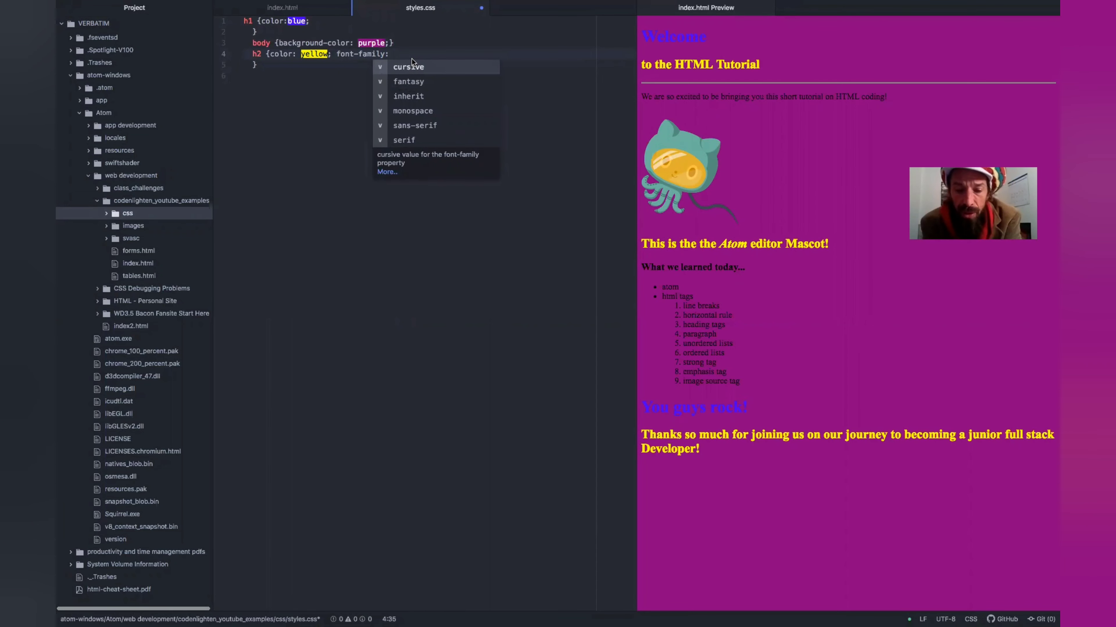
{"action": "type", "text": "gei"}
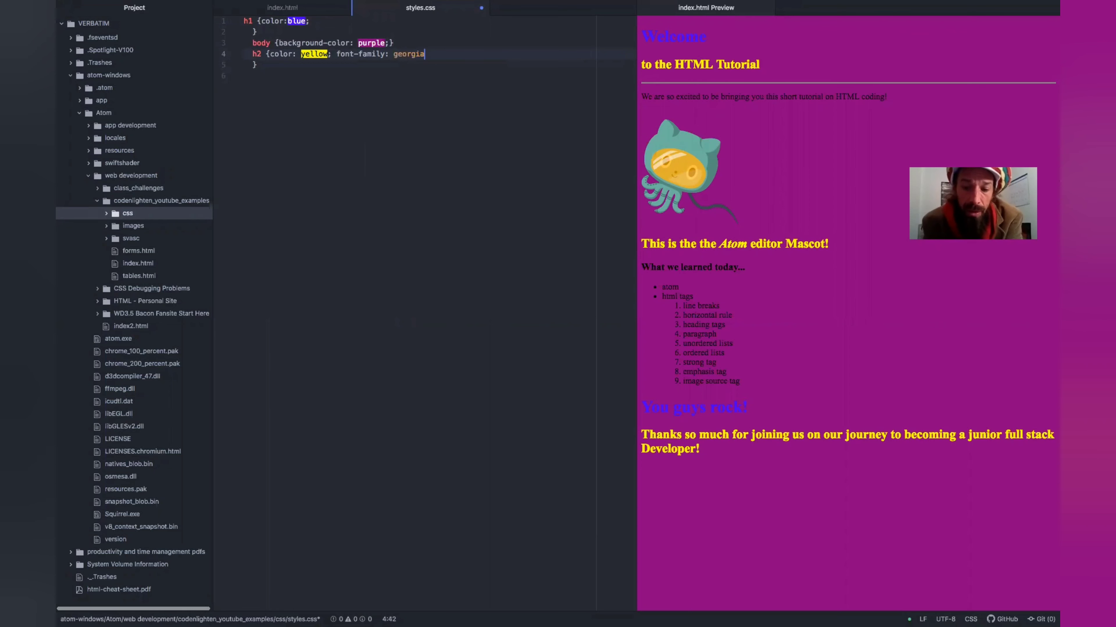
{"action": "type", "text": ";"}
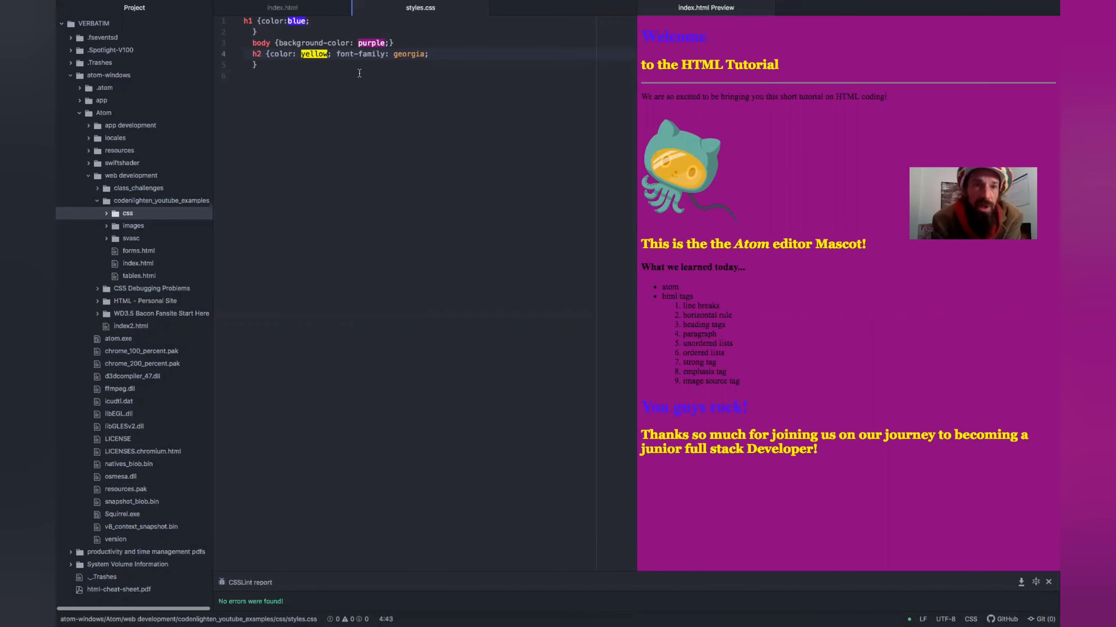
{"action": "mouse_move", "coordinate": [197, 186]}
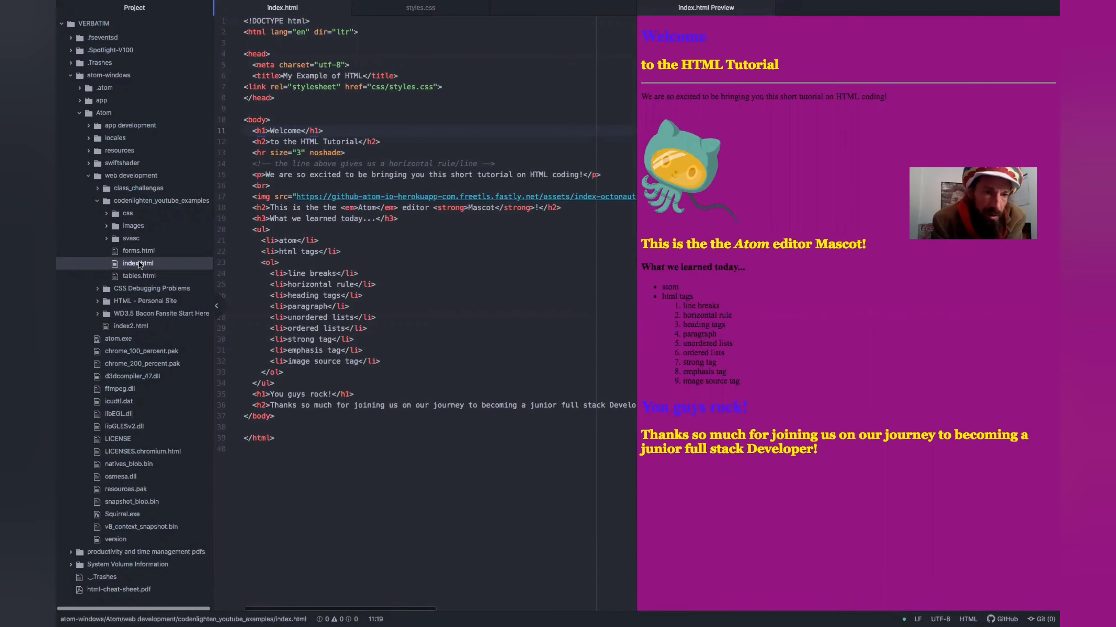
{"action": "mouse_move", "coordinate": [149, 204]}
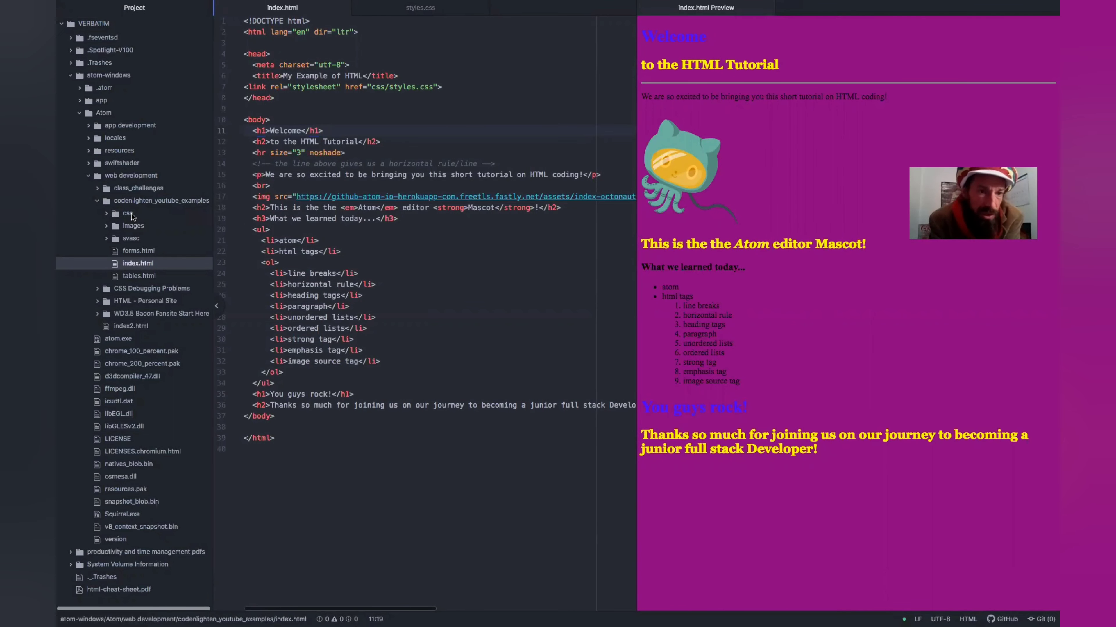
Expand the css folder in the project tree to reveal styles.css and view the stylesheet.
{"action": "left_click", "coordinate": [126, 212]}
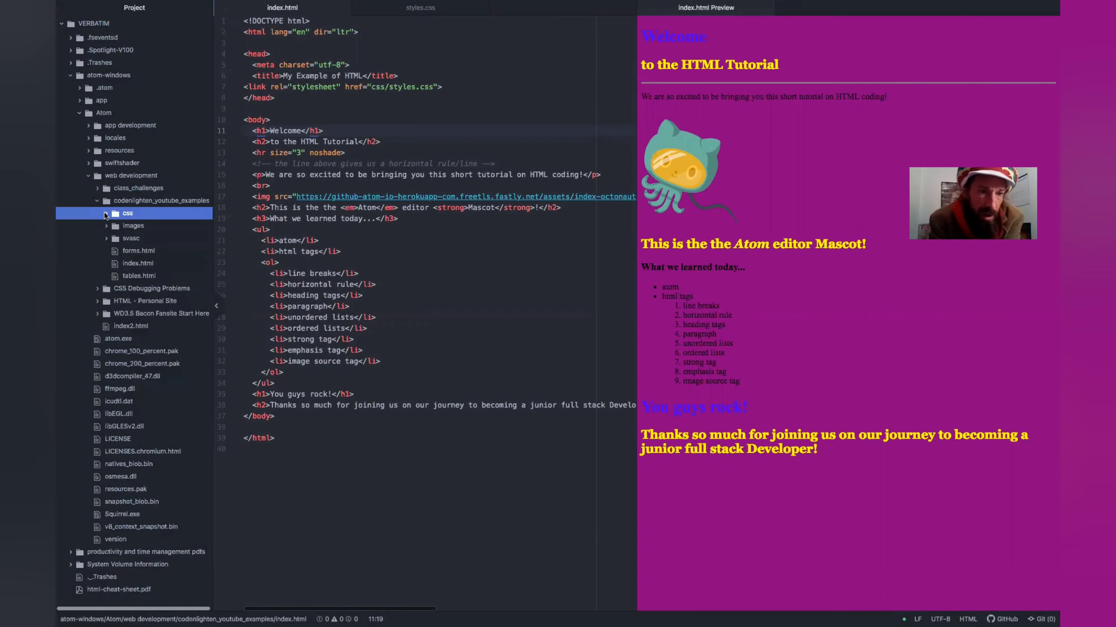
{"action": "left_click", "coordinate": [127, 212]}
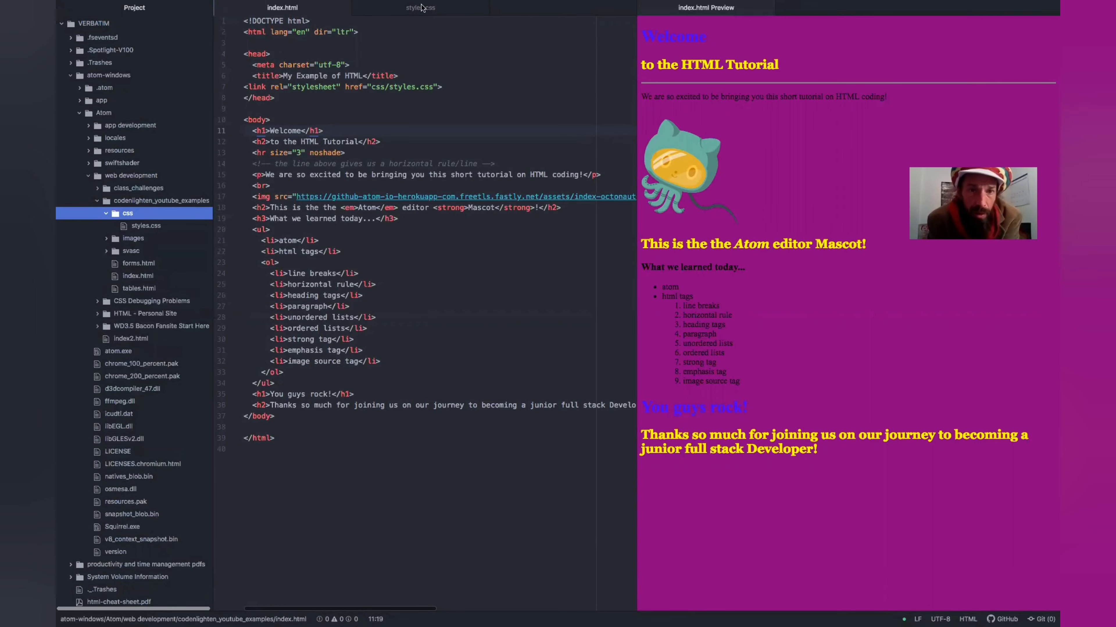
{"action": "left_click", "coordinate": [420, 7]}
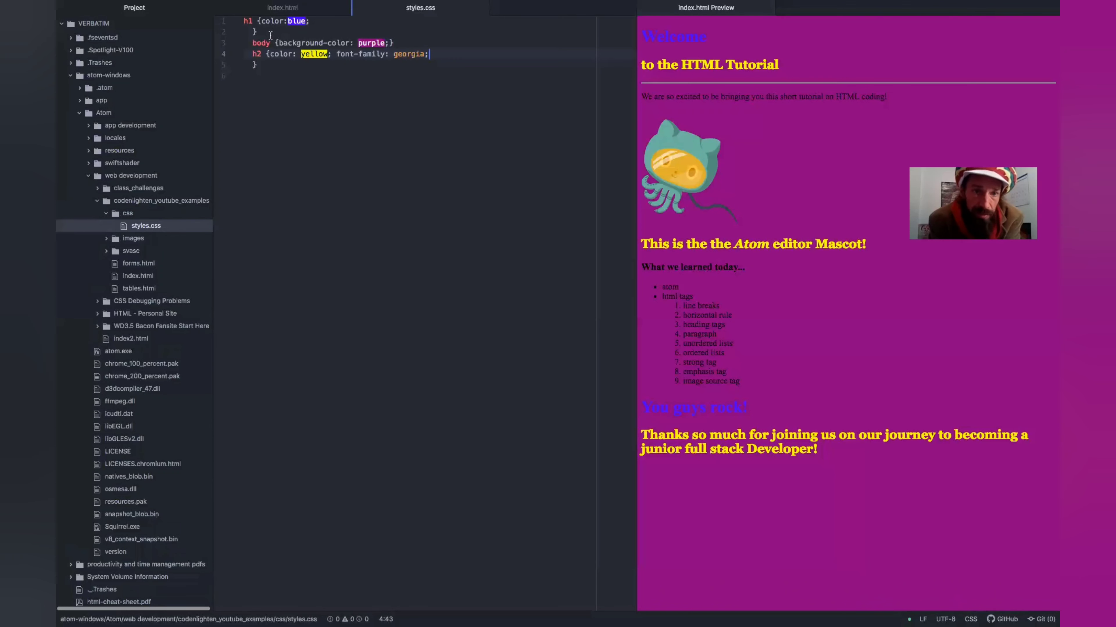
{"action": "mouse_move", "coordinate": [283, 7]}
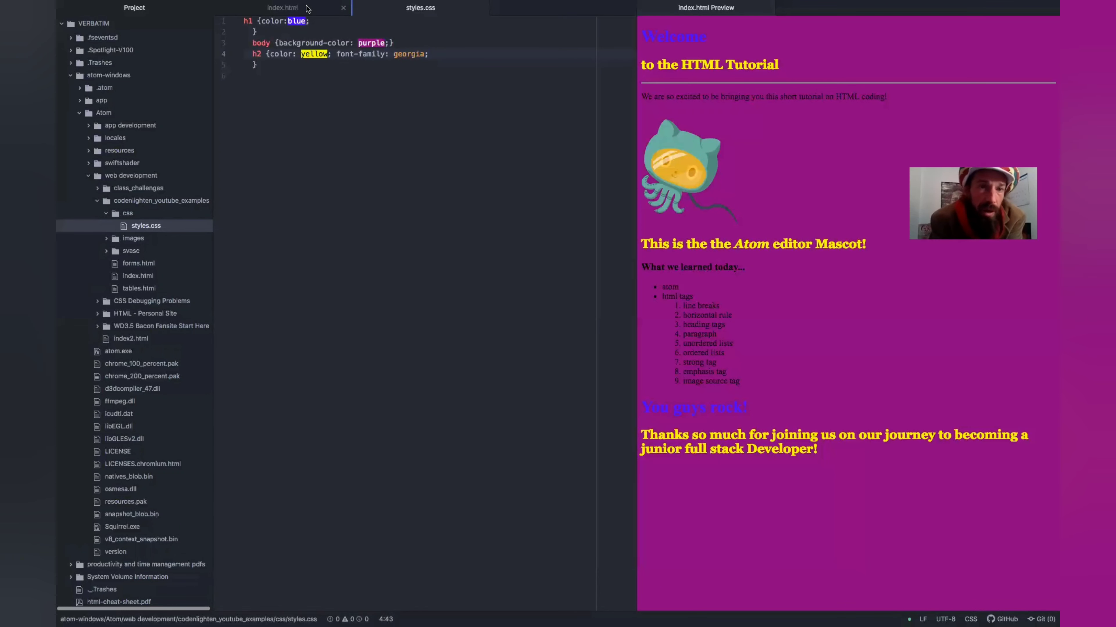
Return to index.html and check the link's href points to css/styles.css.
{"action": "left_click", "coordinate": [282, 7]}
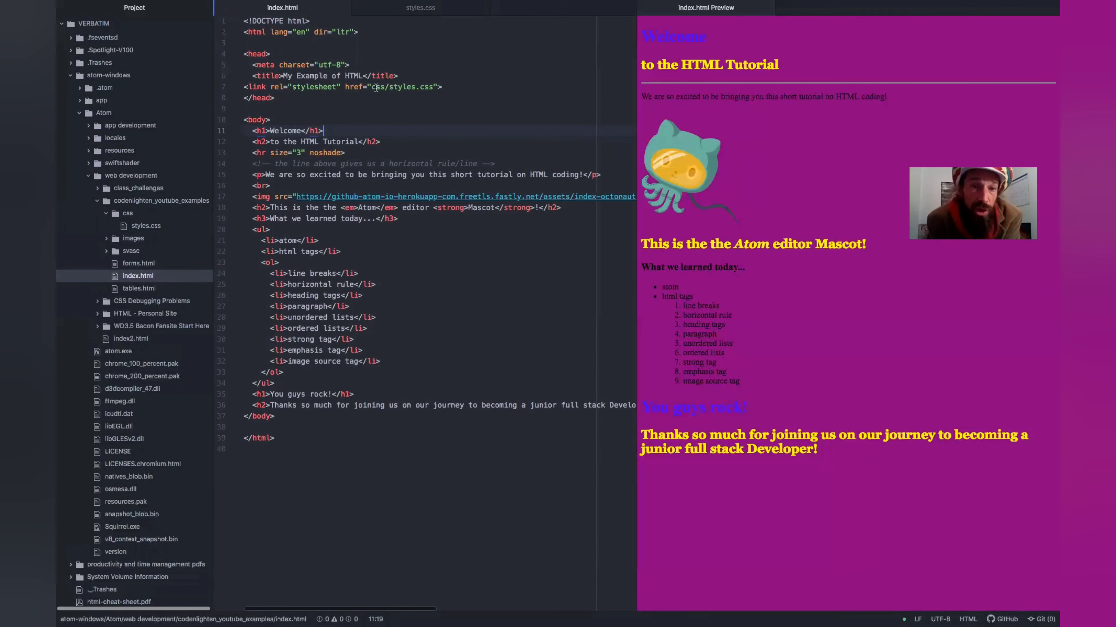
{"action": "left_click", "coordinate": [370, 86]}
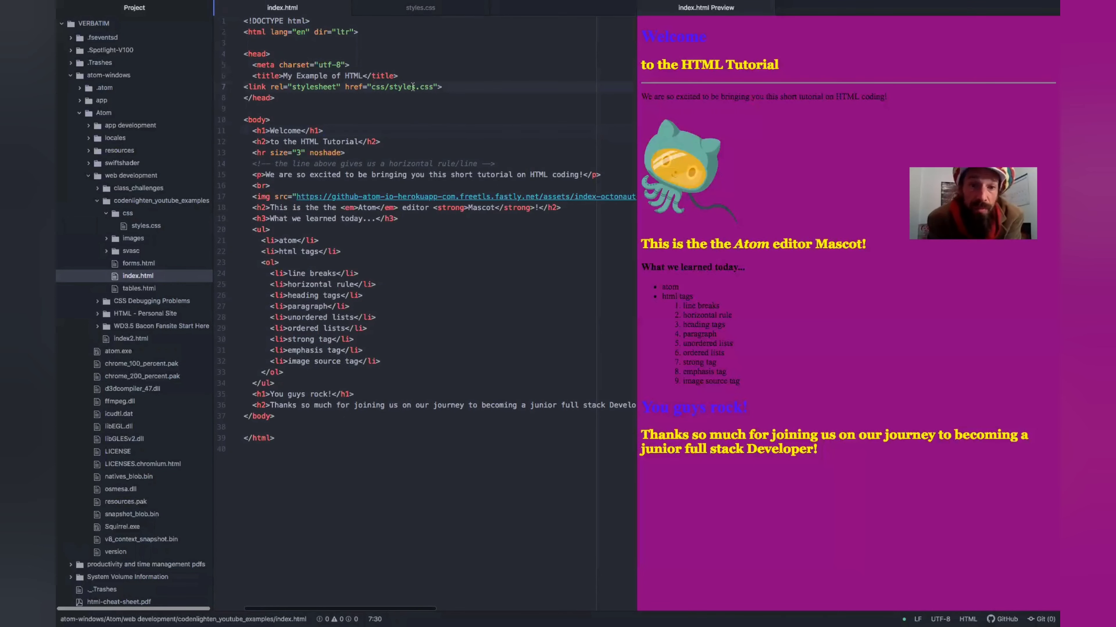
{"action": "left_click", "coordinate": [389, 86]}
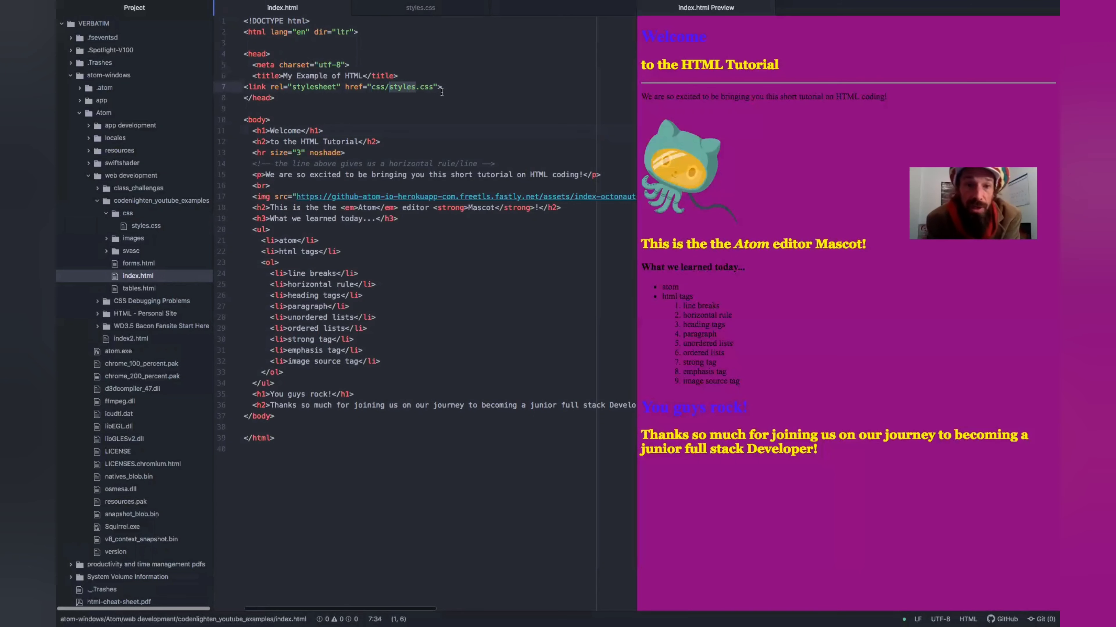
{"action": "mouse_move", "coordinate": [547, 286]}
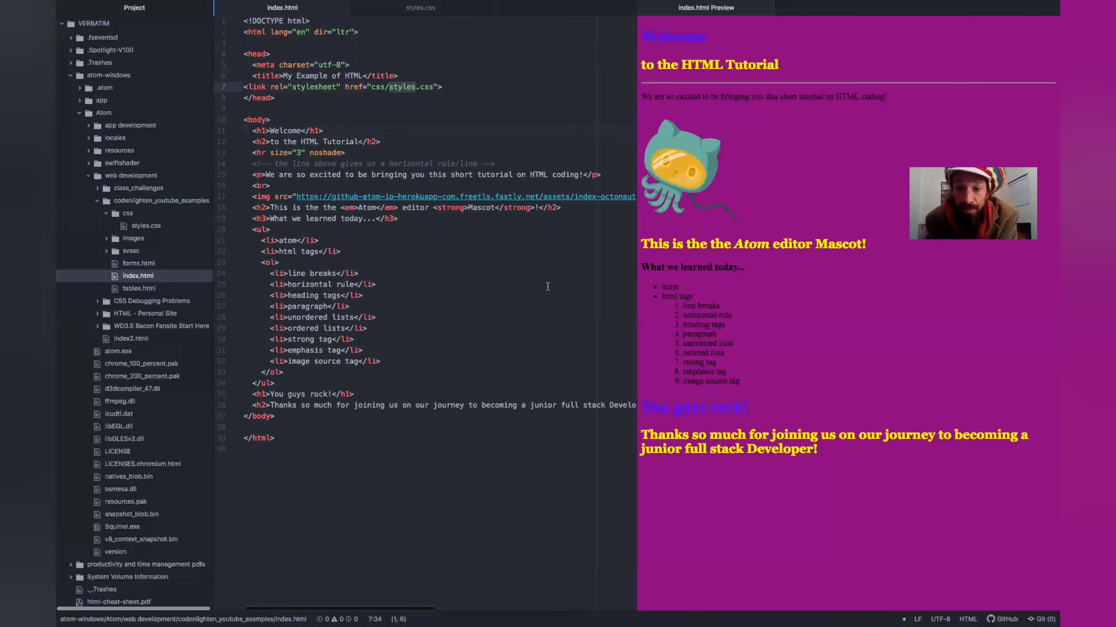